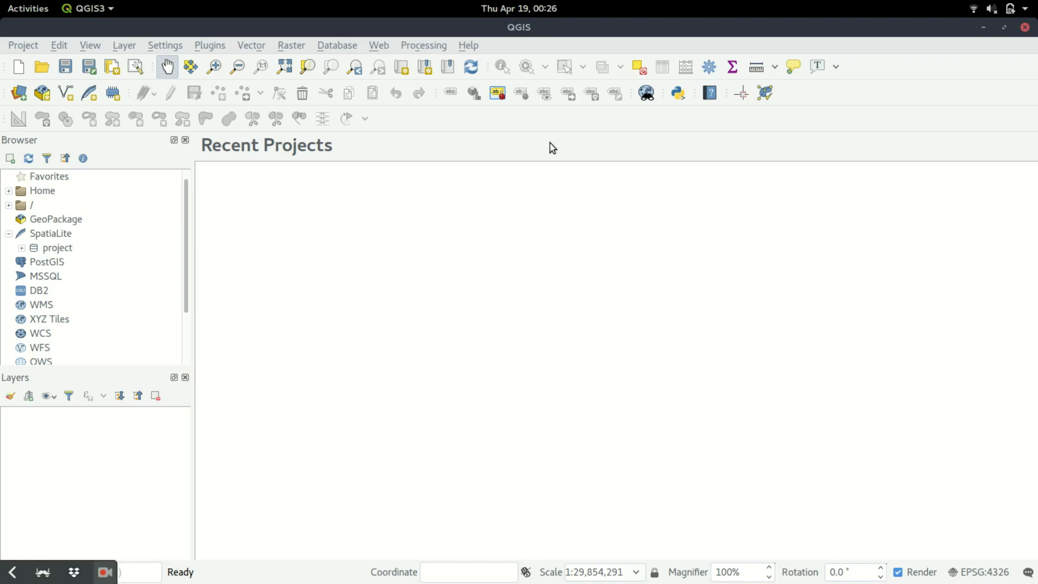
mouse_move(528, 145)
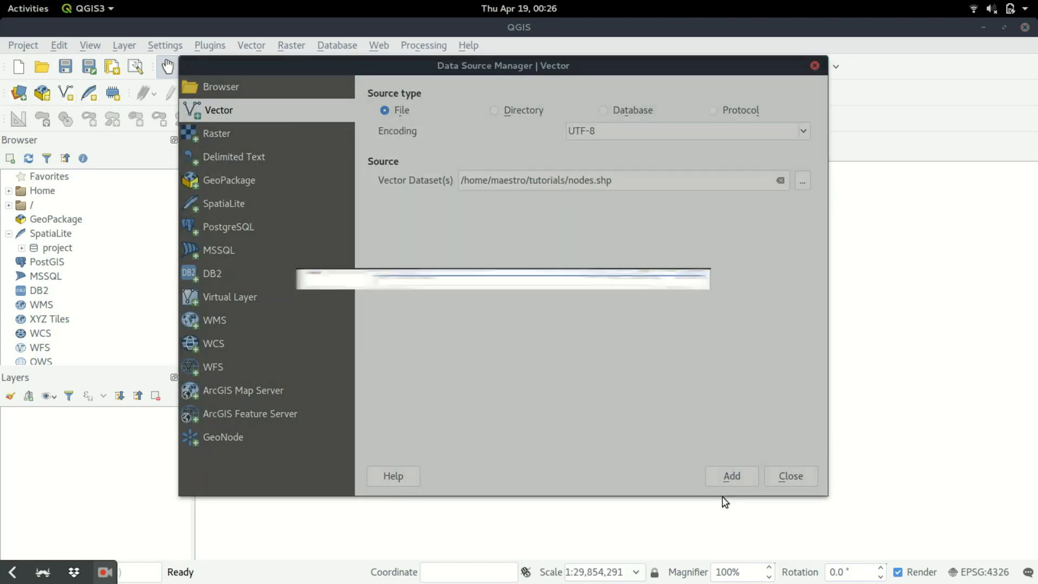
- Add nodes.shp as a vector layer and close the Data Source Manager
click(731, 476)
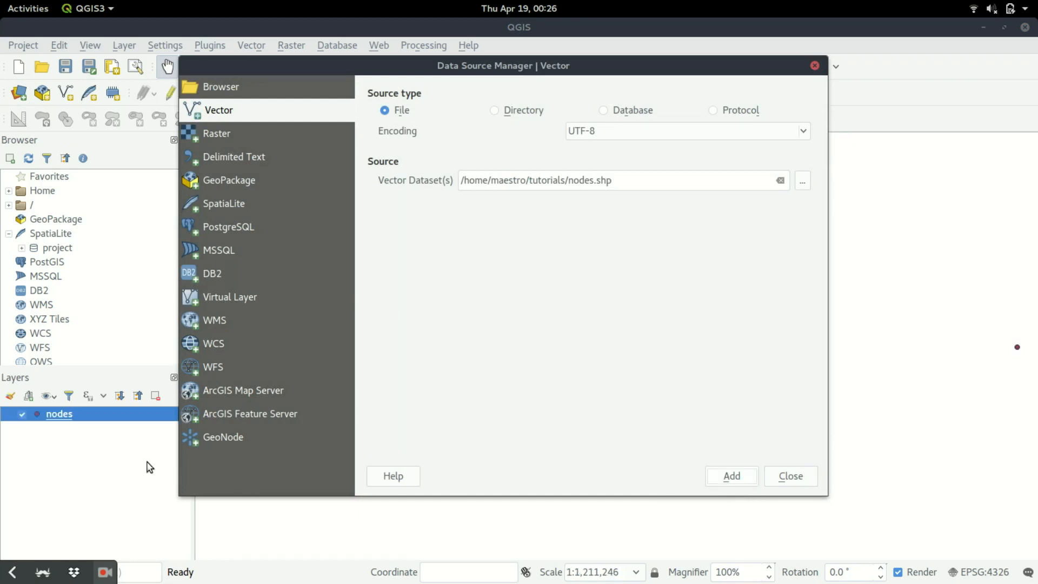
click(790, 476)
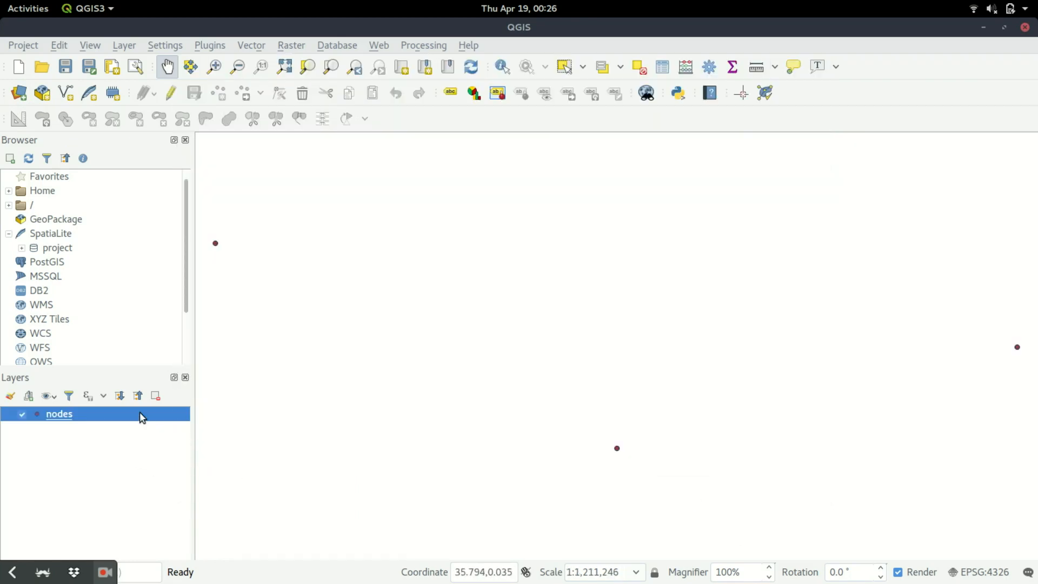
- Open the nodes layer's attribute table to view its three features and status values
right_click(59, 413)
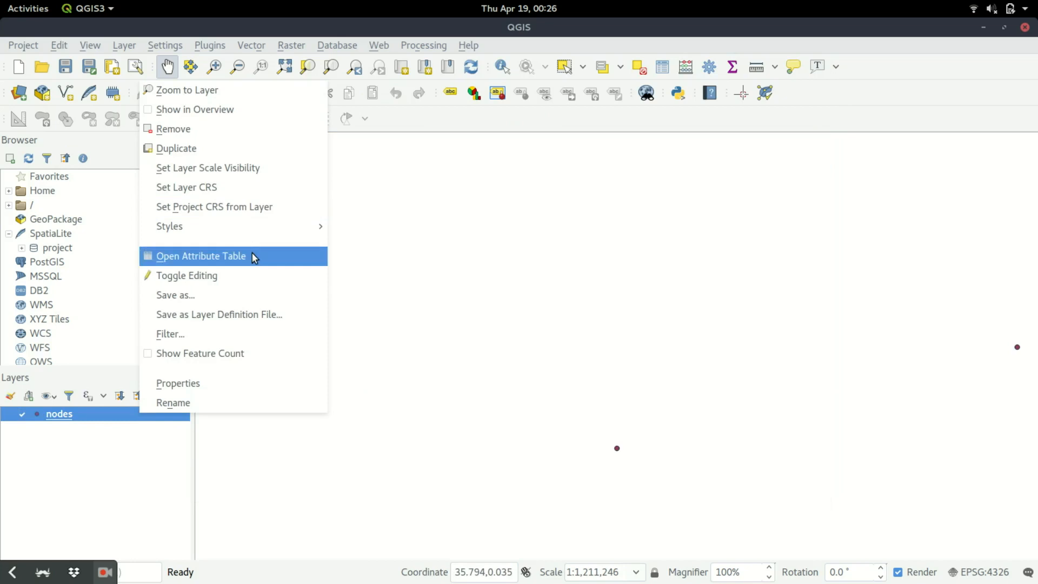
click(200, 256)
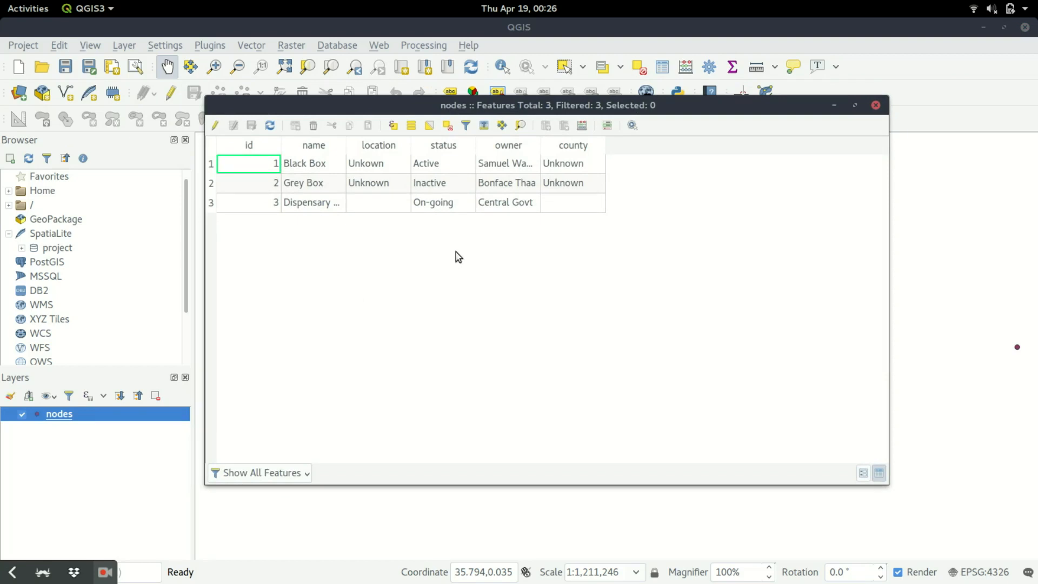
mouse_move(379, 254)
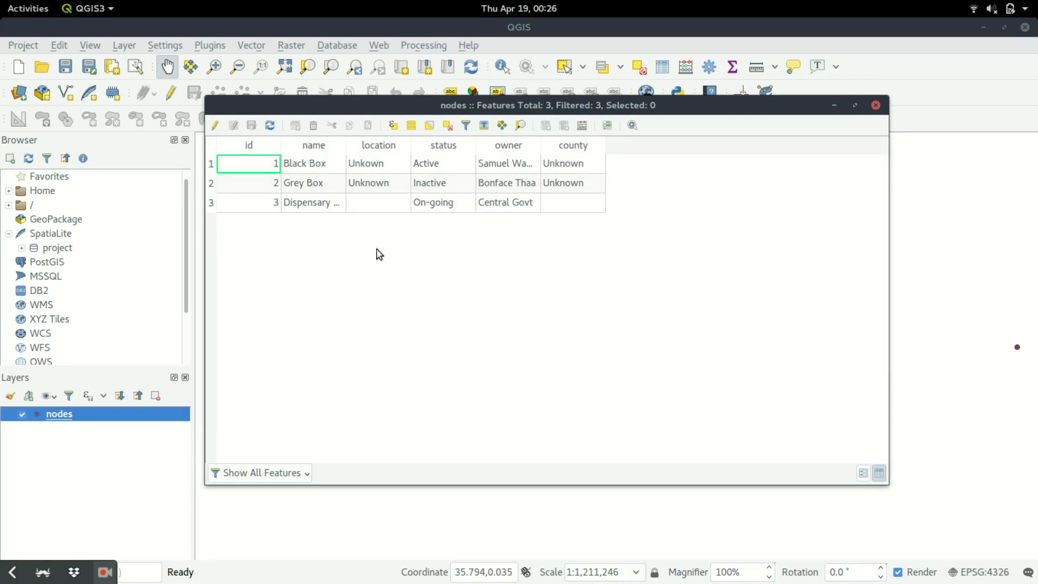
mouse_move(473, 162)
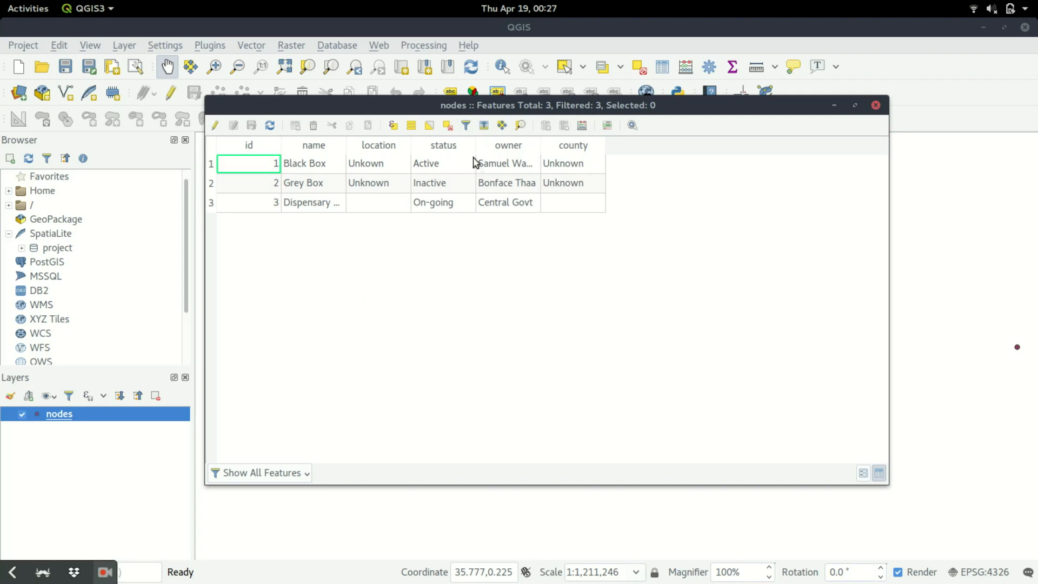
mouse_move(467, 201)
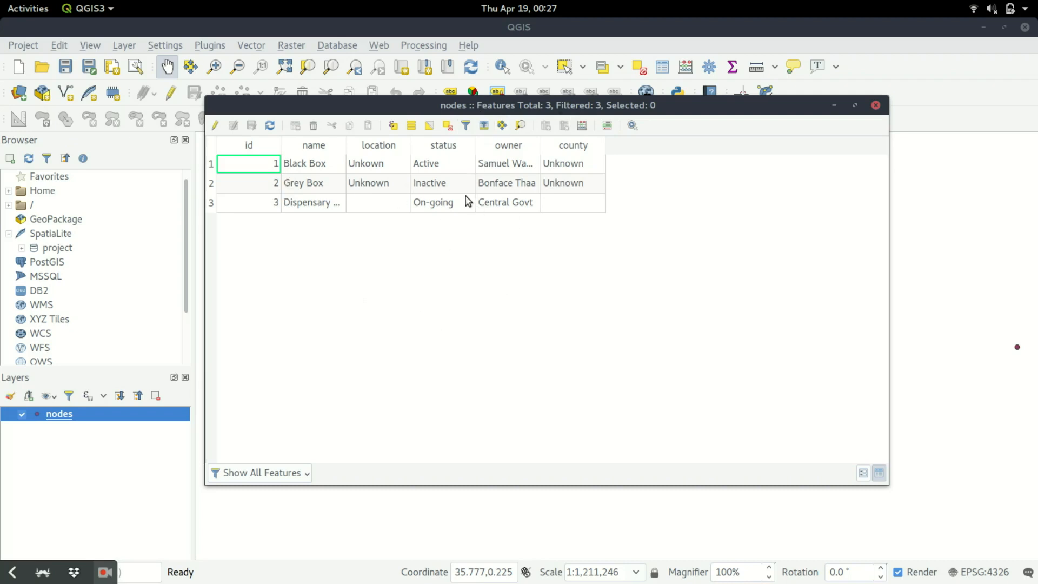
mouse_move(685, 104)
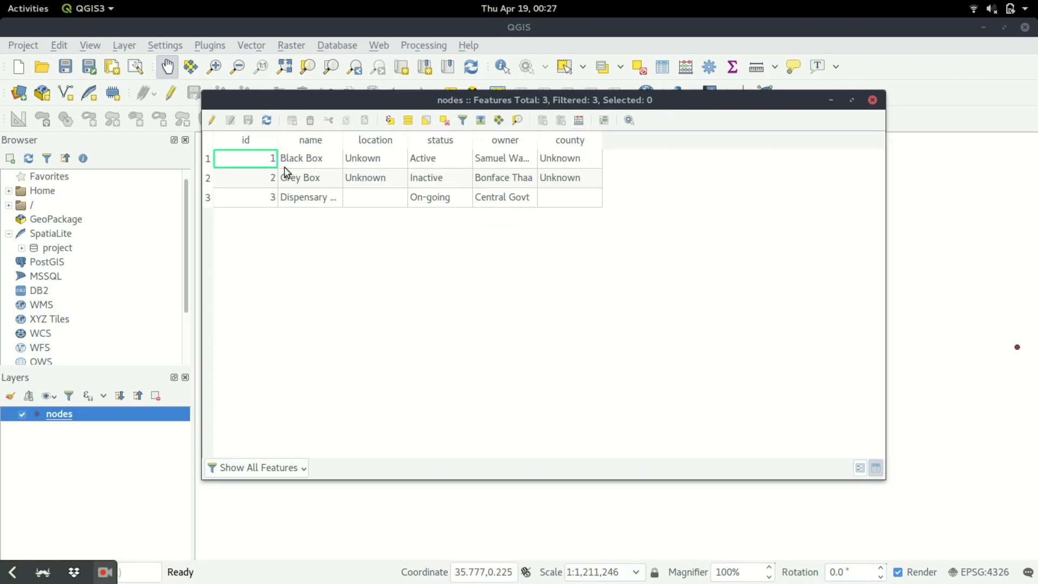
mouse_move(310, 177)
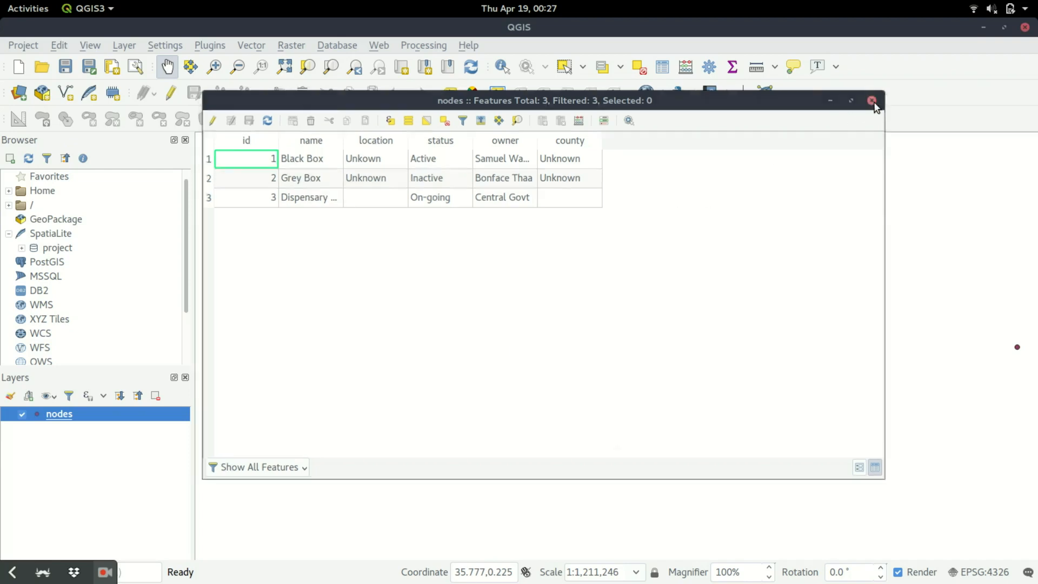
- Close the attribute table, then put nodes into editing mode with Add Point Feature active
click(873, 100)
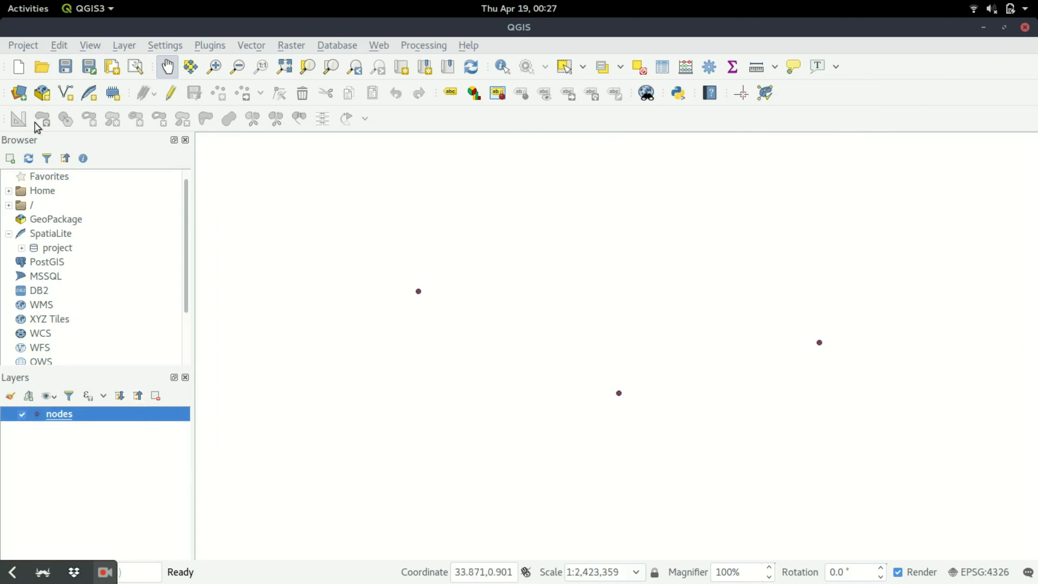
mouse_move(122, 174)
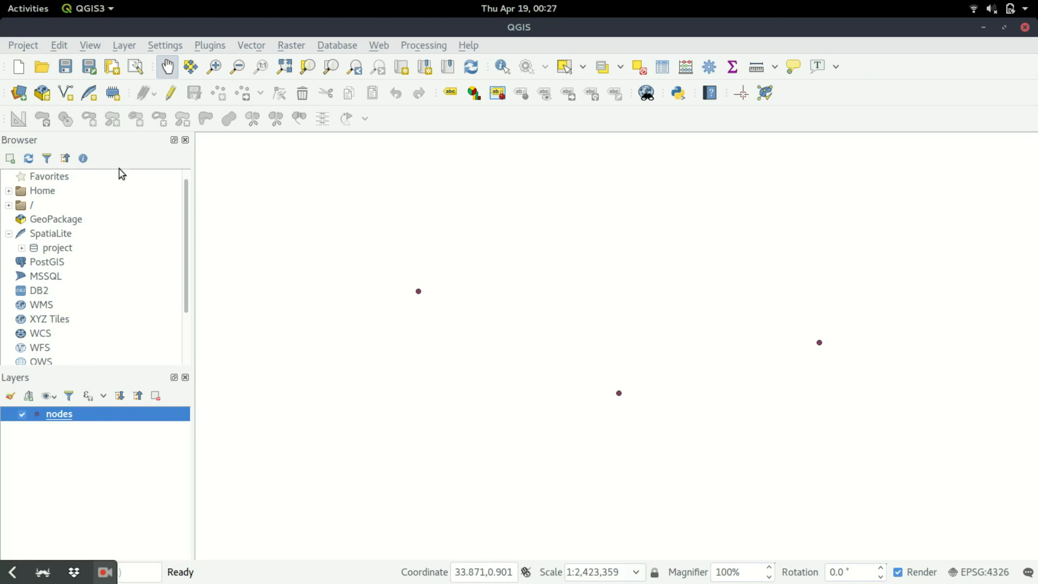
click(169, 92)
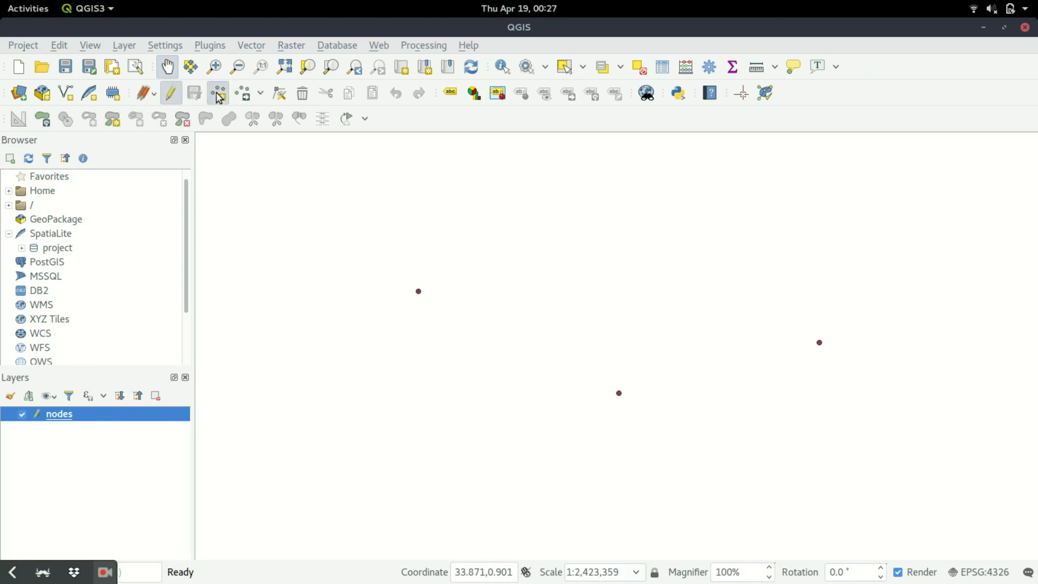
click(418, 291)
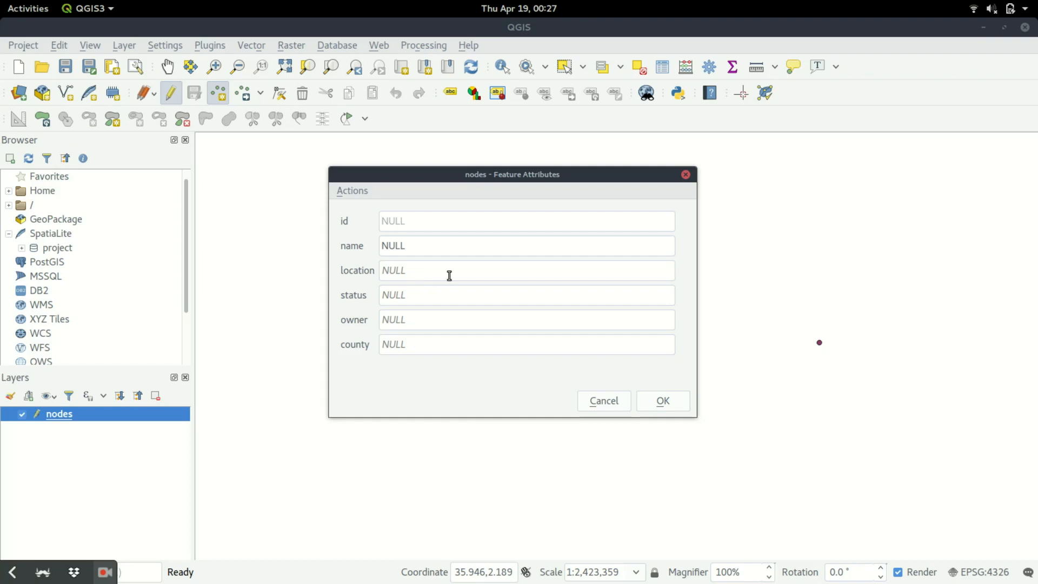
mouse_move(499, 191)
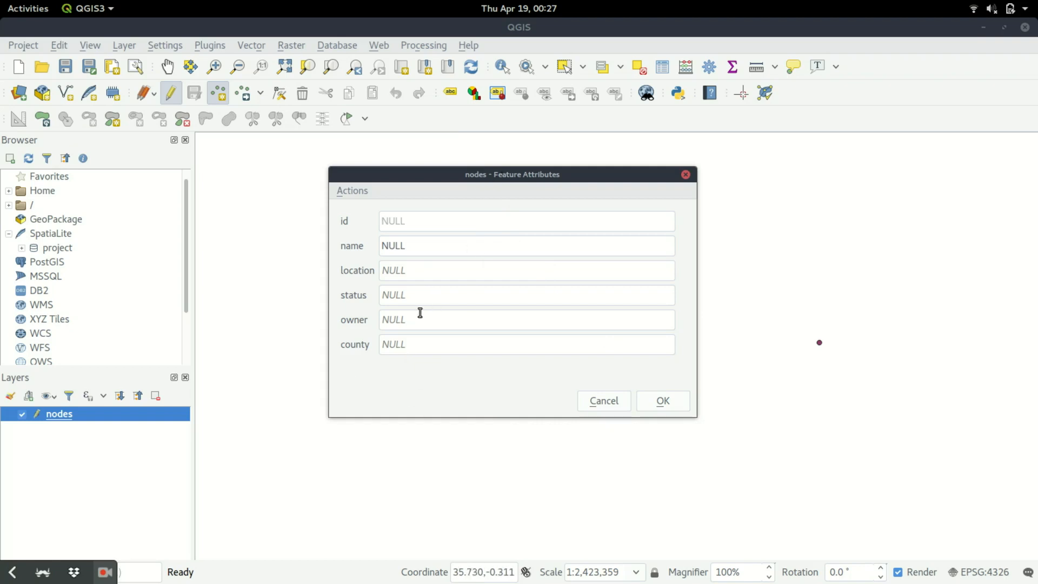
mouse_move(482, 295)
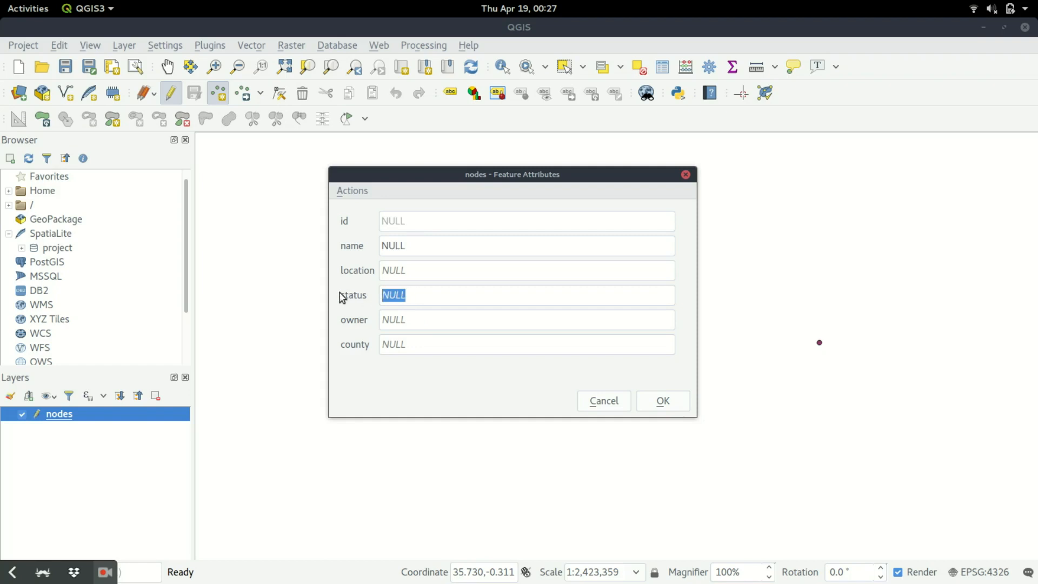
mouse_move(832, 325)
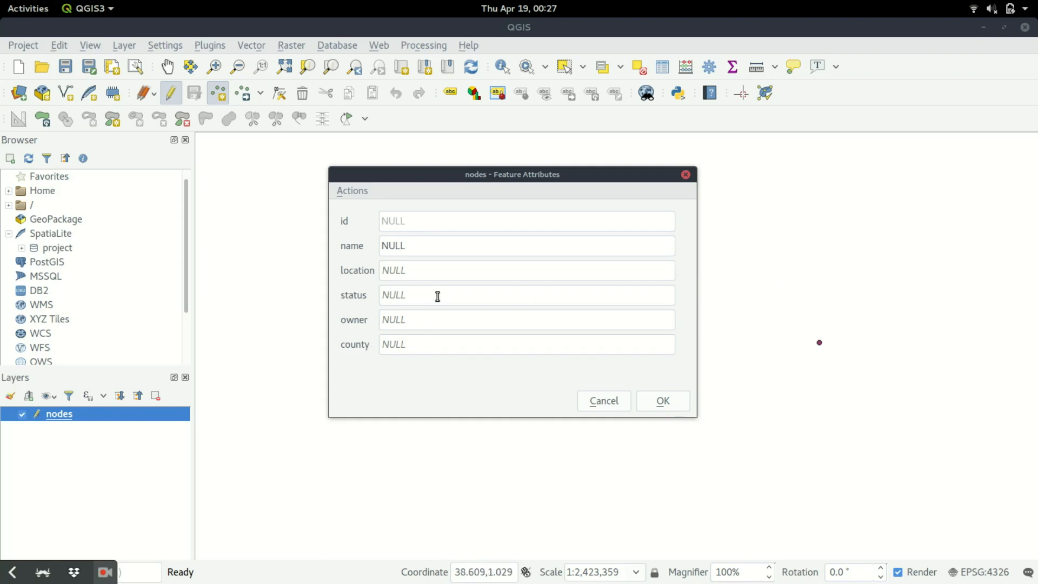
mouse_move(407, 344)
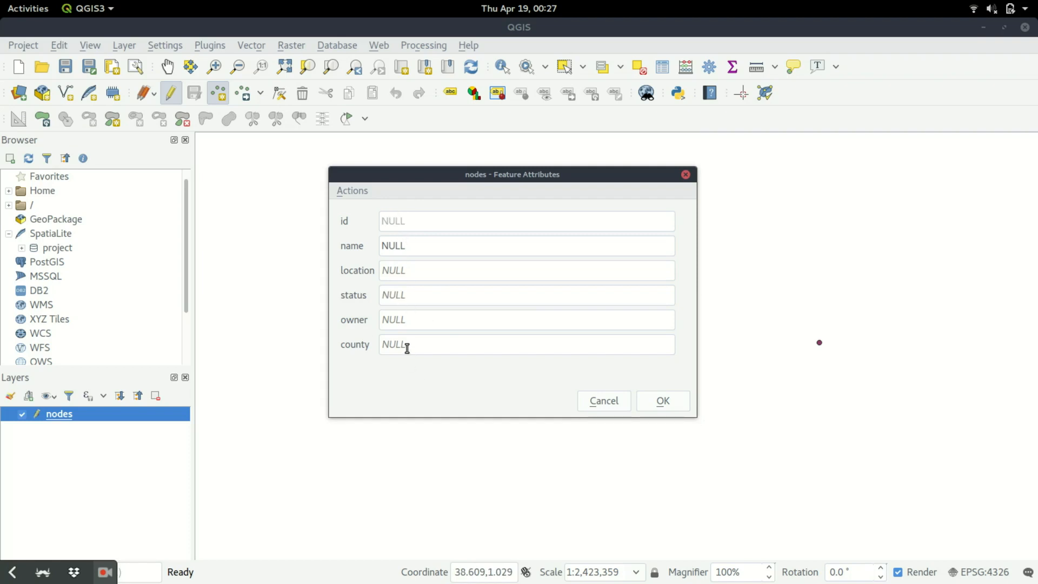
mouse_move(435, 319)
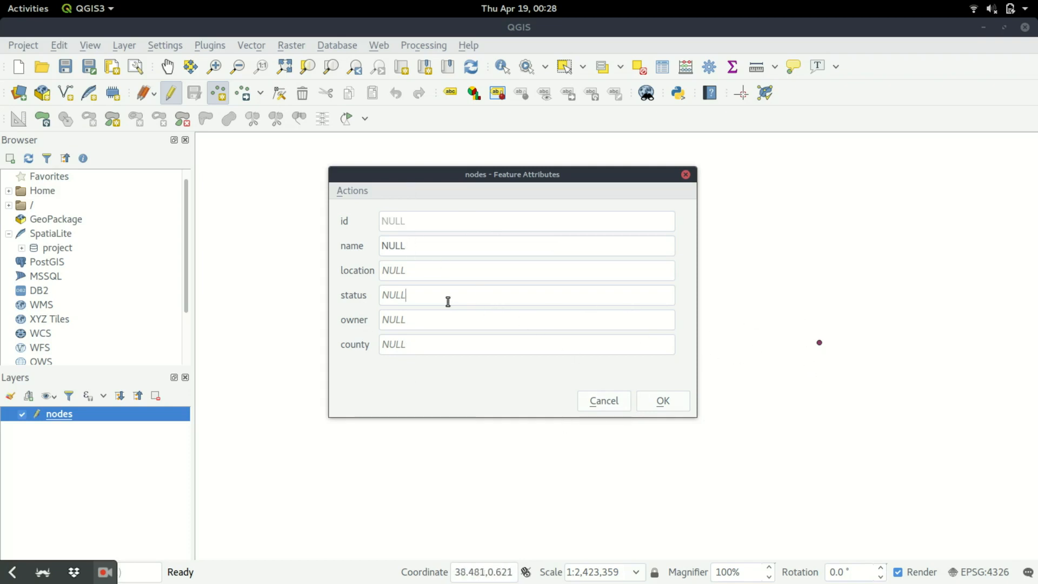
mouse_move(553, 371)
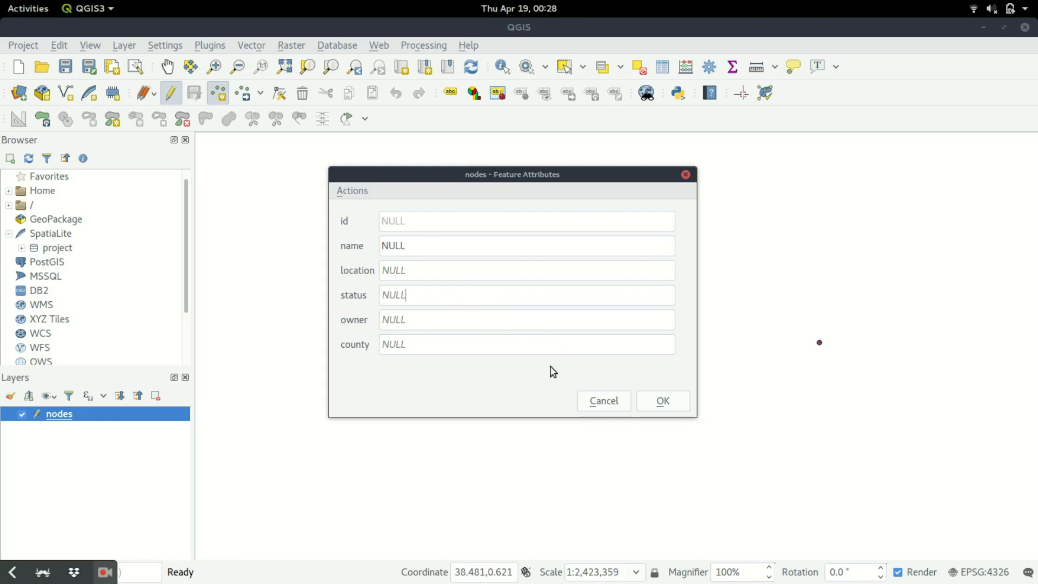
mouse_move(424, 368)
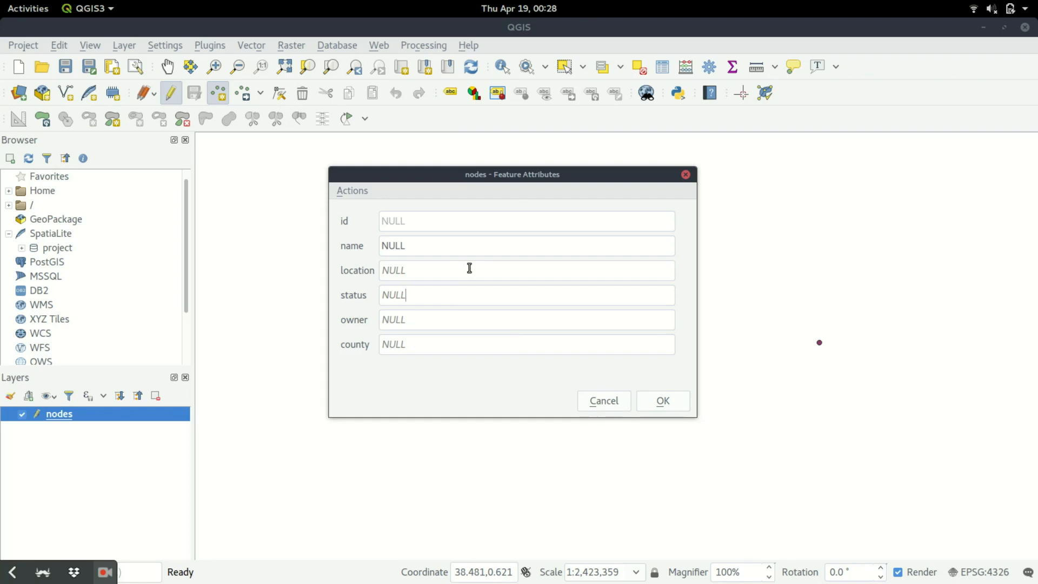
mouse_move(470, 268)
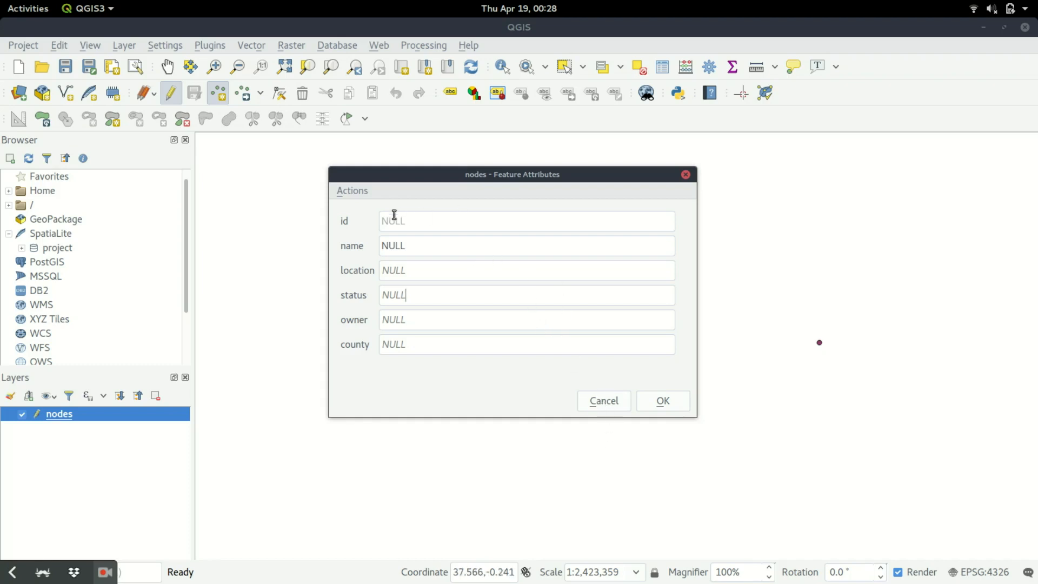
mouse_move(476, 299)
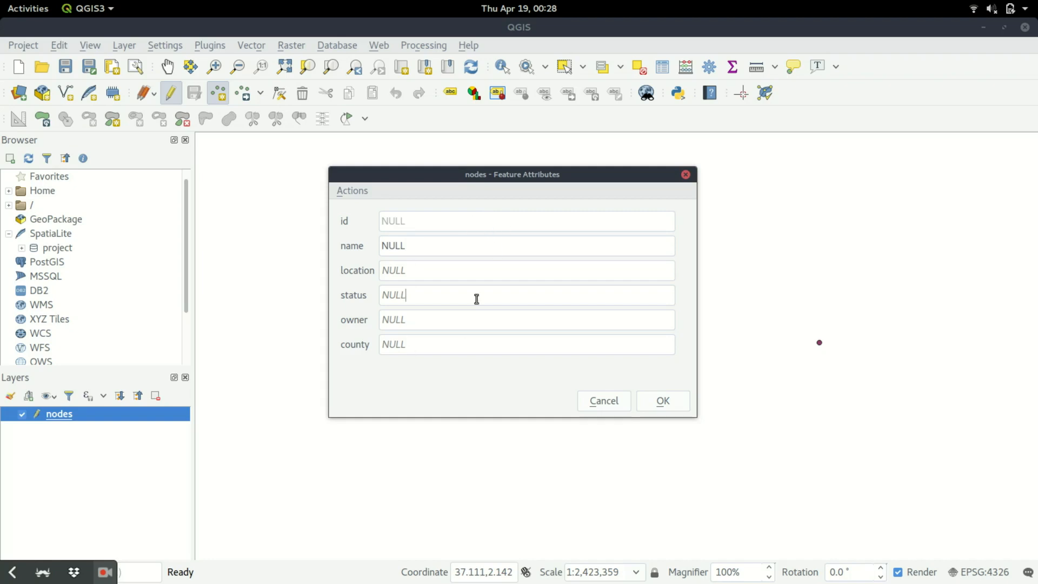
mouse_move(682, 274)
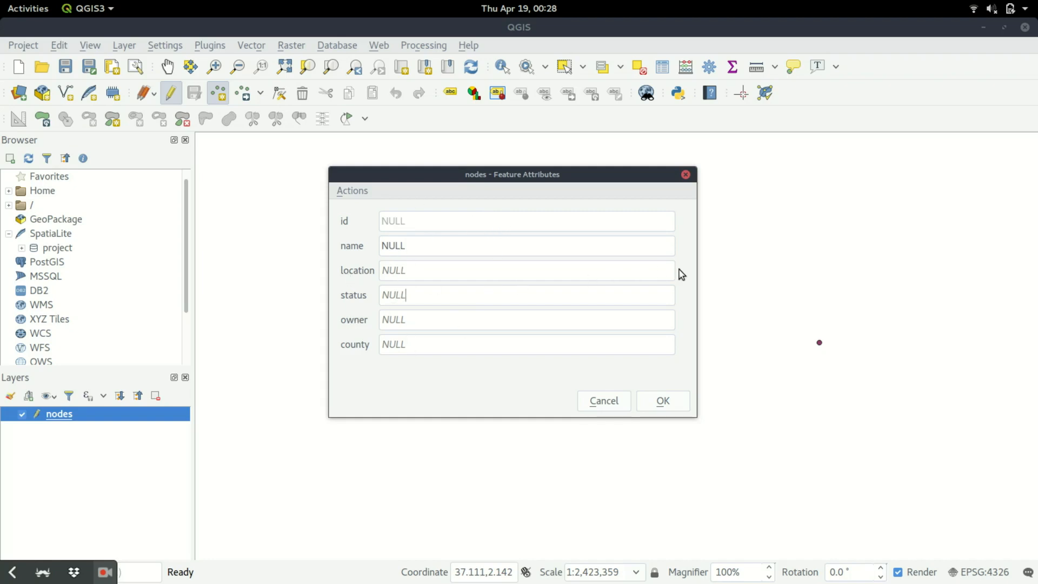
mouse_move(554, 241)
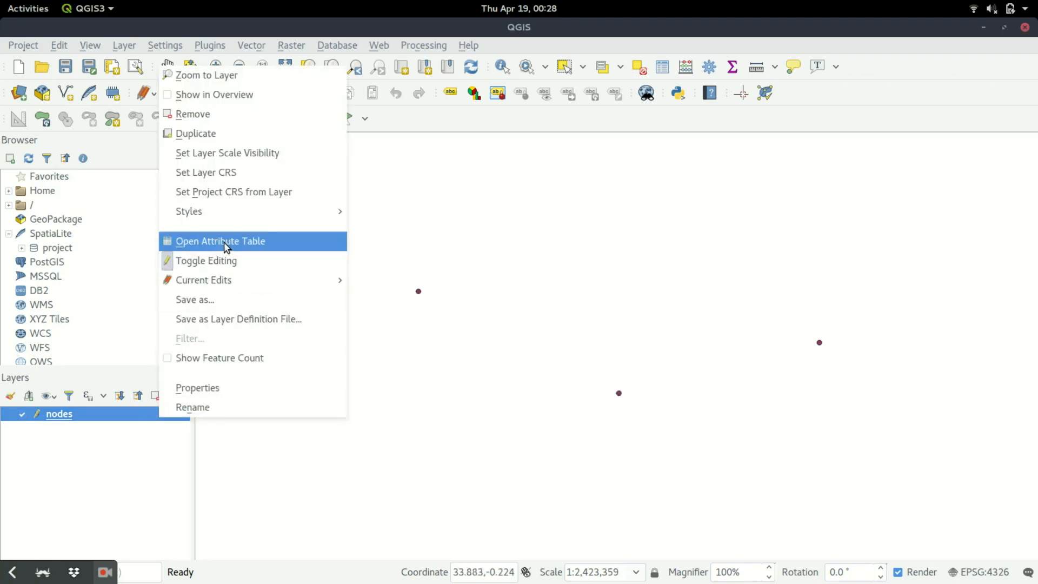
- Recheck the nodes attribute table, then cancel the new point's Feature Attributes form
click(220, 240)
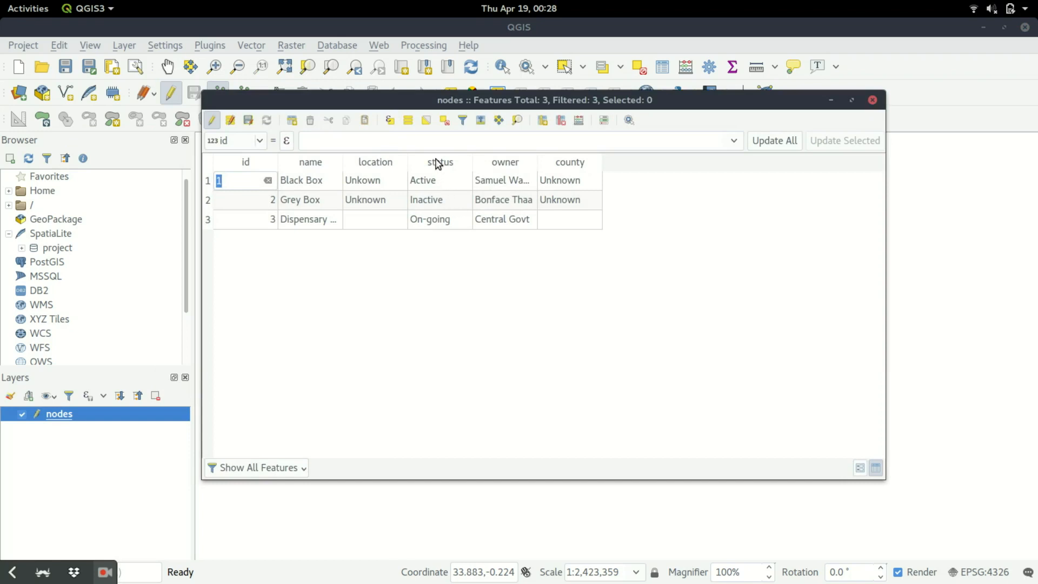
mouse_move(430, 222)
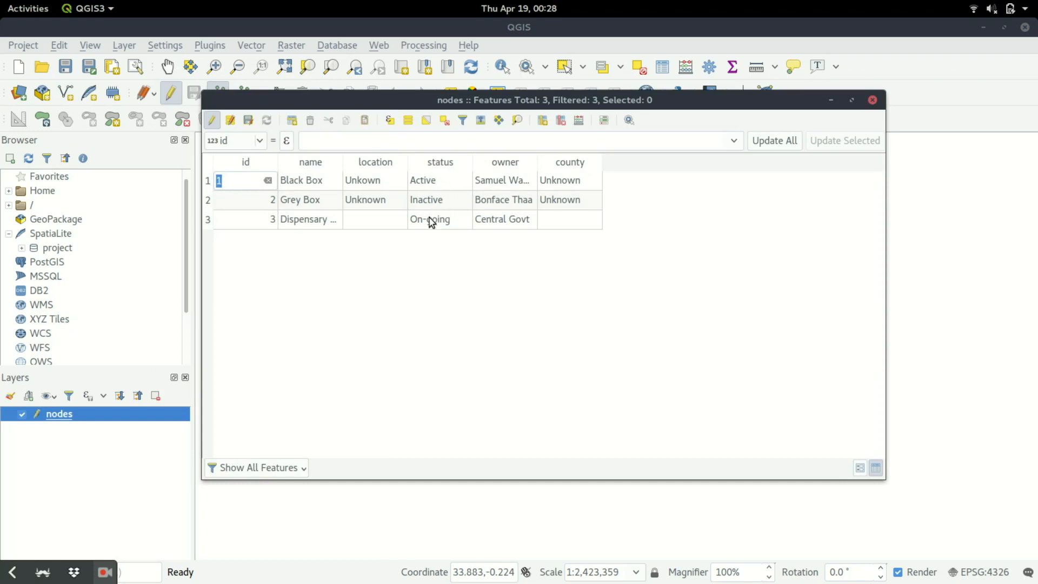
mouse_move(443, 231)
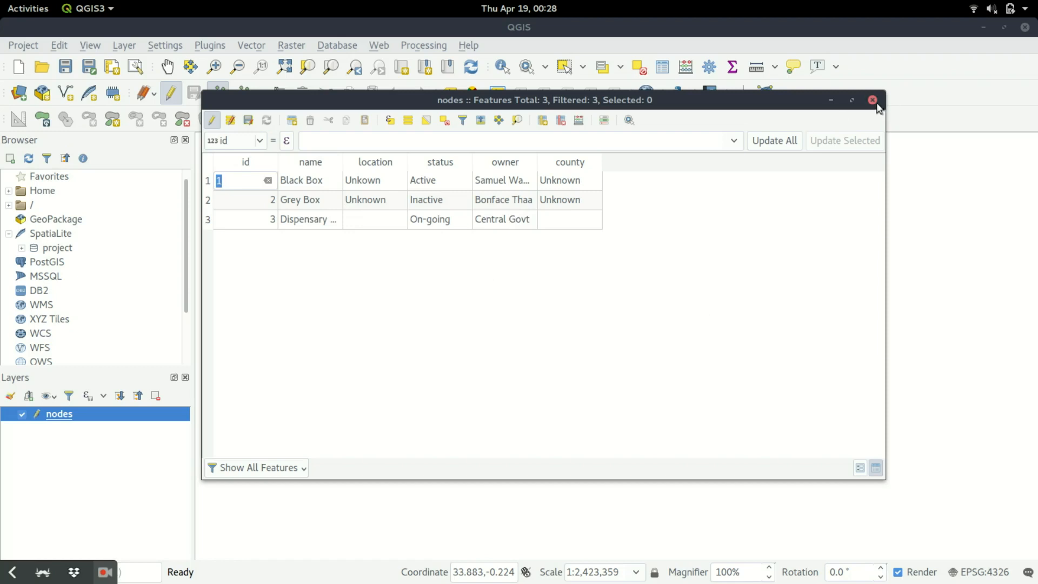
click(873, 100)
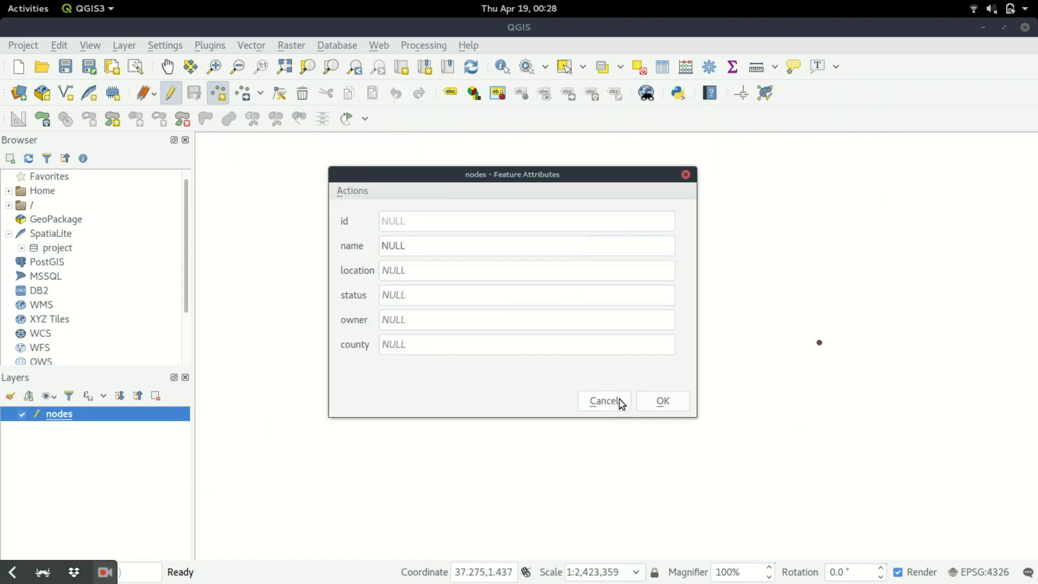
click(603, 401)
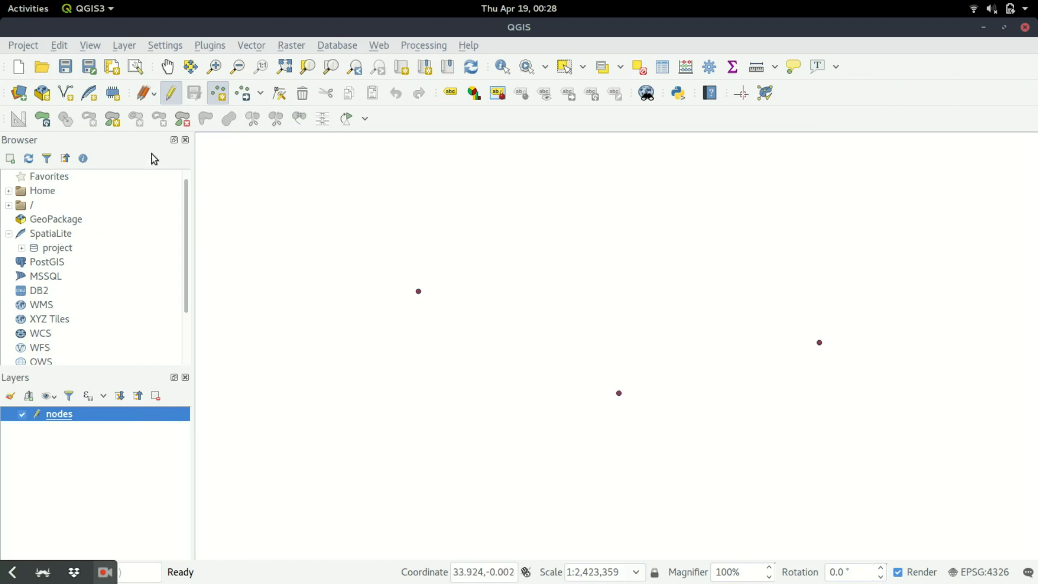
mouse_move(124, 411)
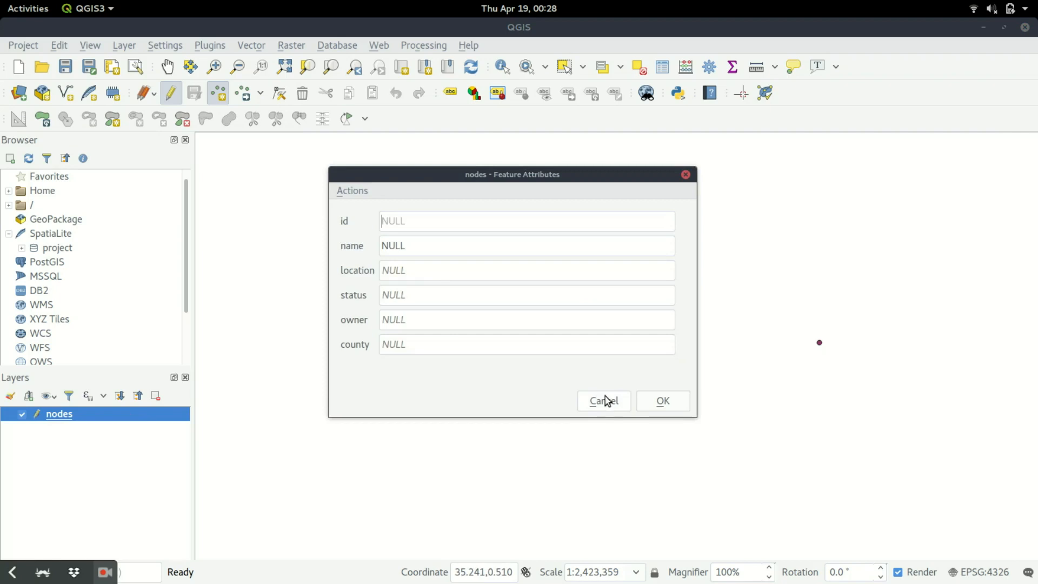
click(603, 401)
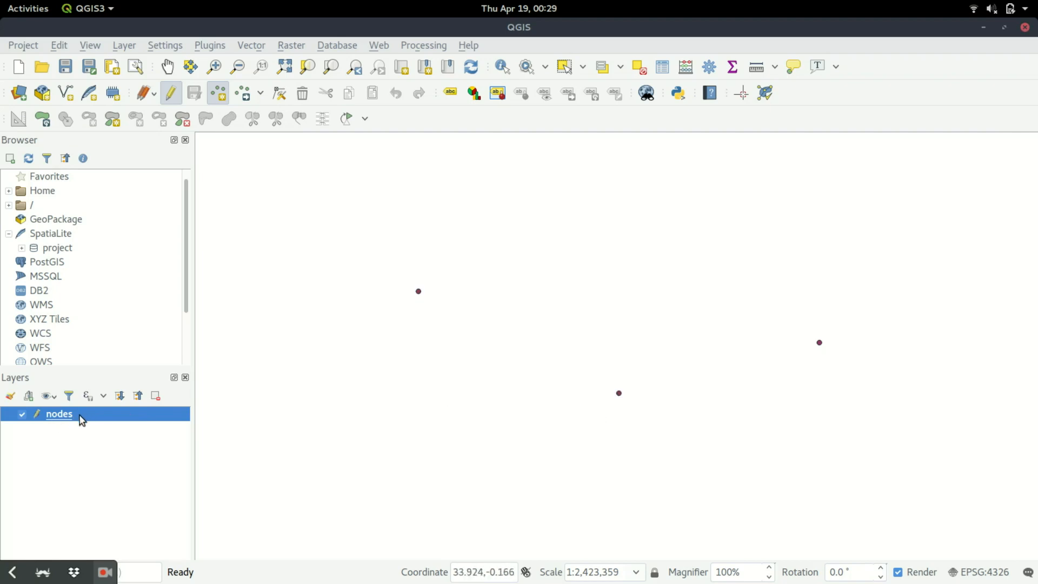
- Open Layer Properties for the nodes layer from the Layers panel
double_click(59, 413)
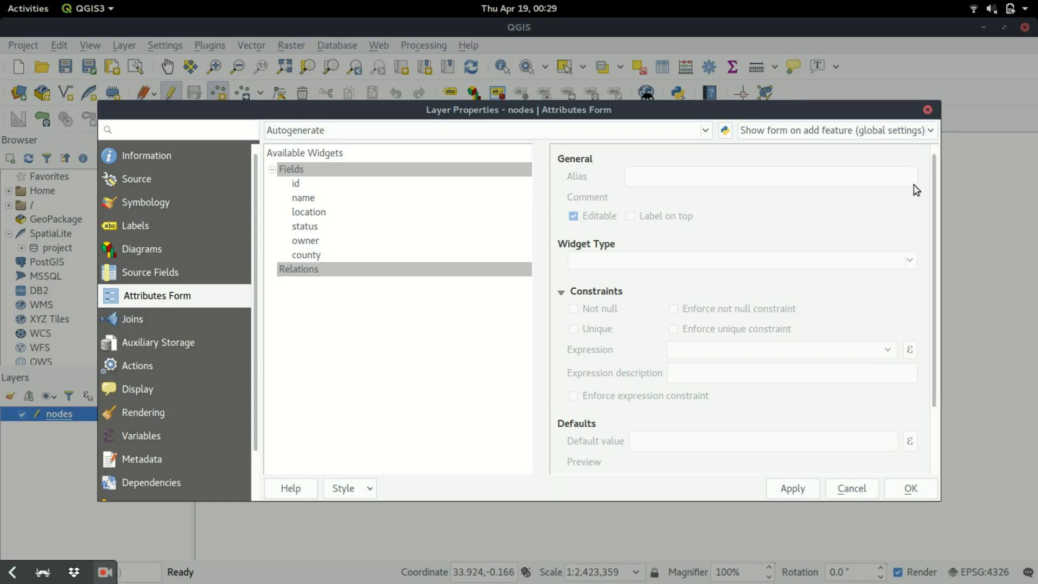
mouse_move(810, 201)
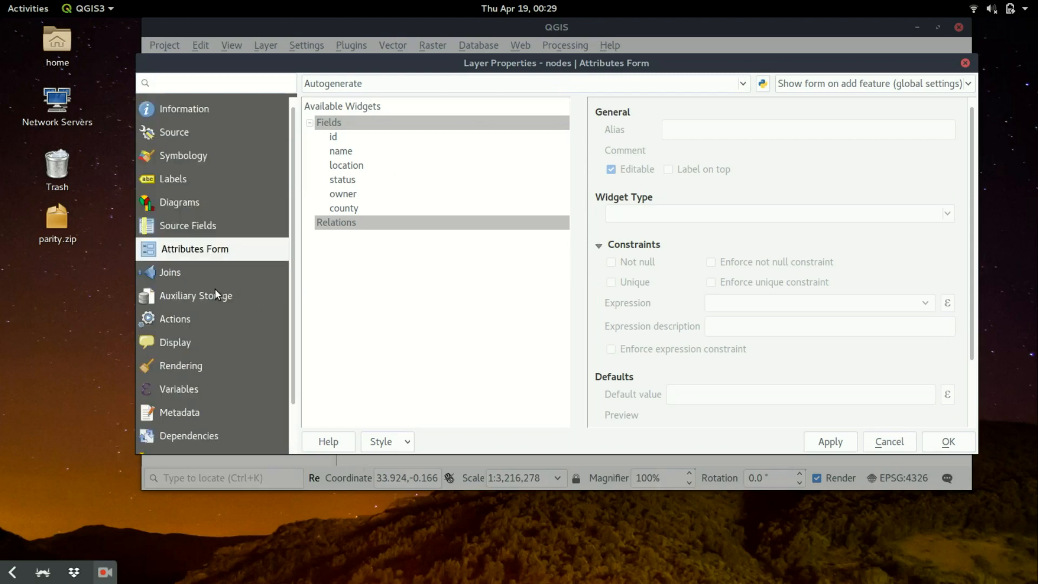
mouse_move(201, 259)
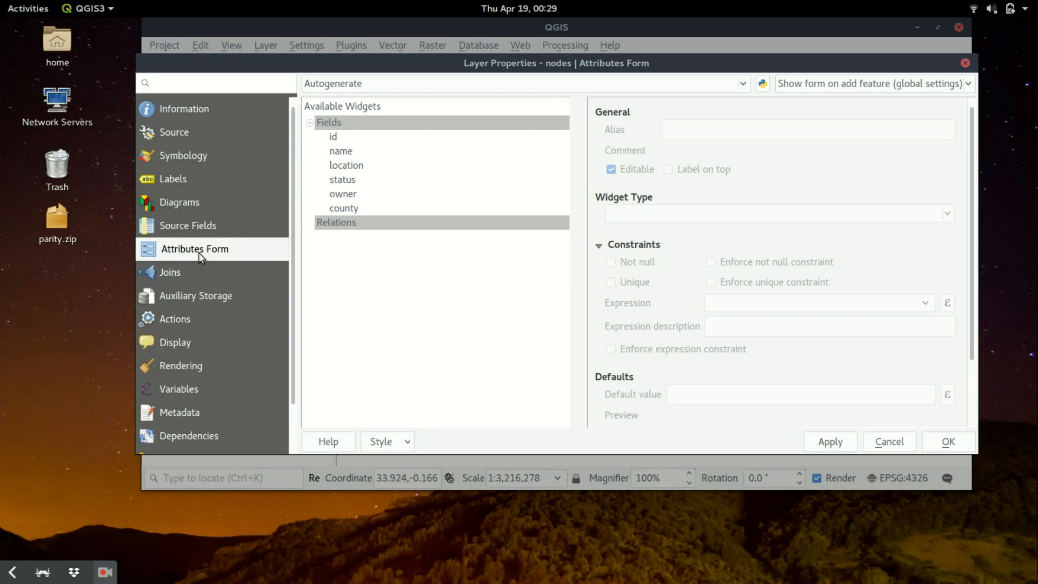
mouse_move(873, 64)
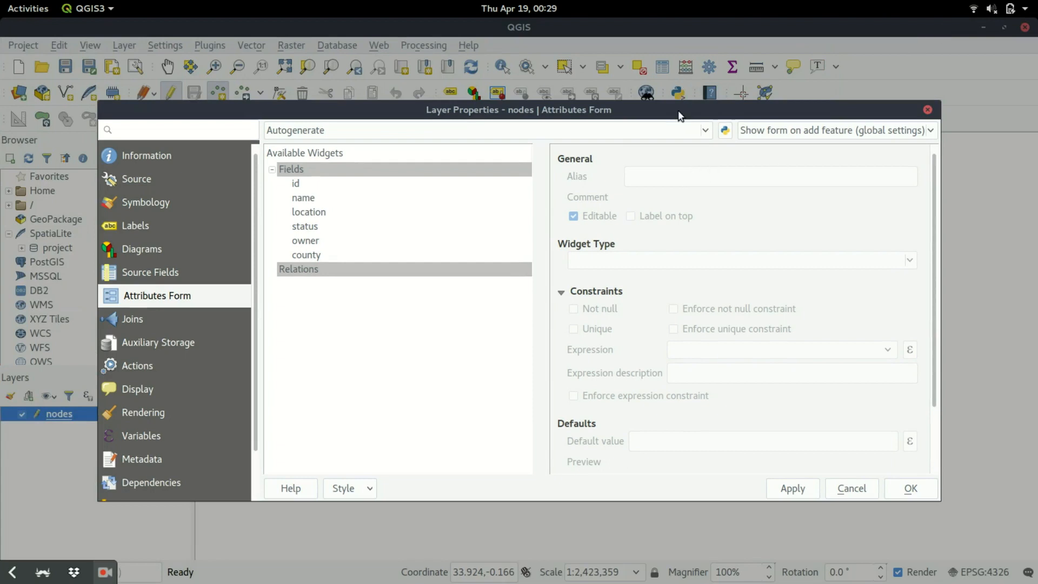
mouse_move(623, 179)
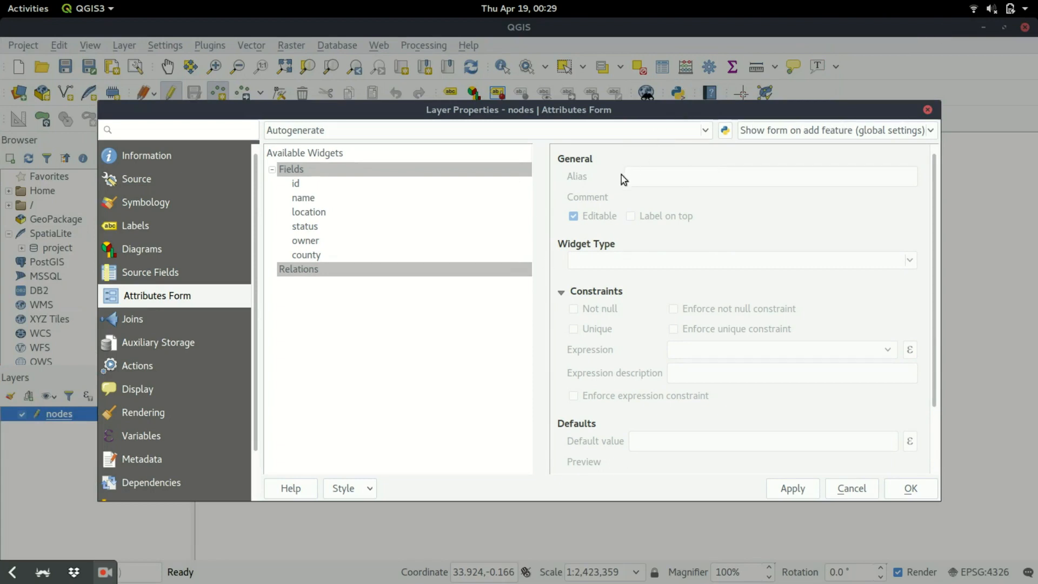
mouse_move(941, 119)
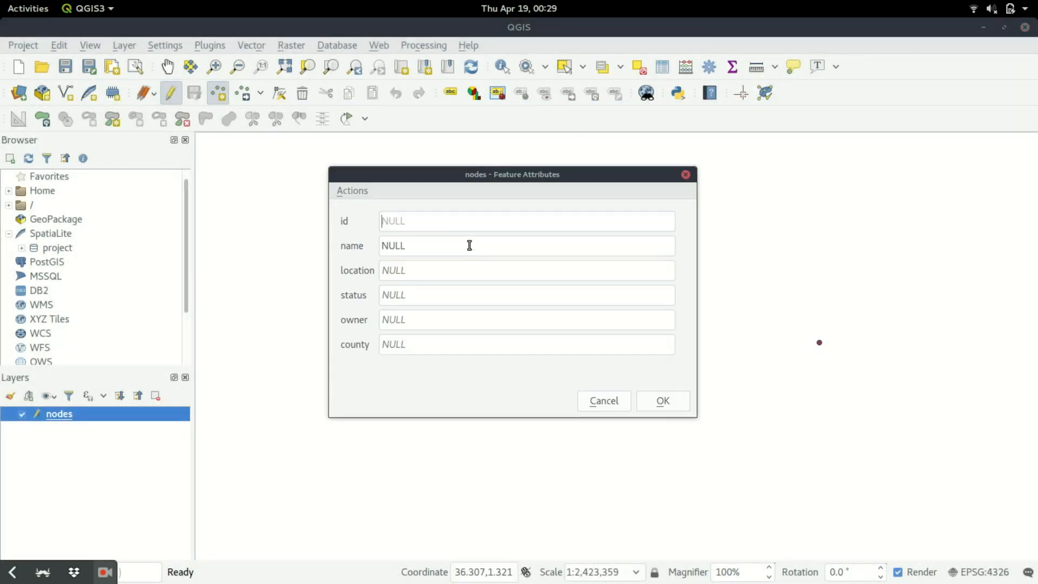
mouse_move(374, 302)
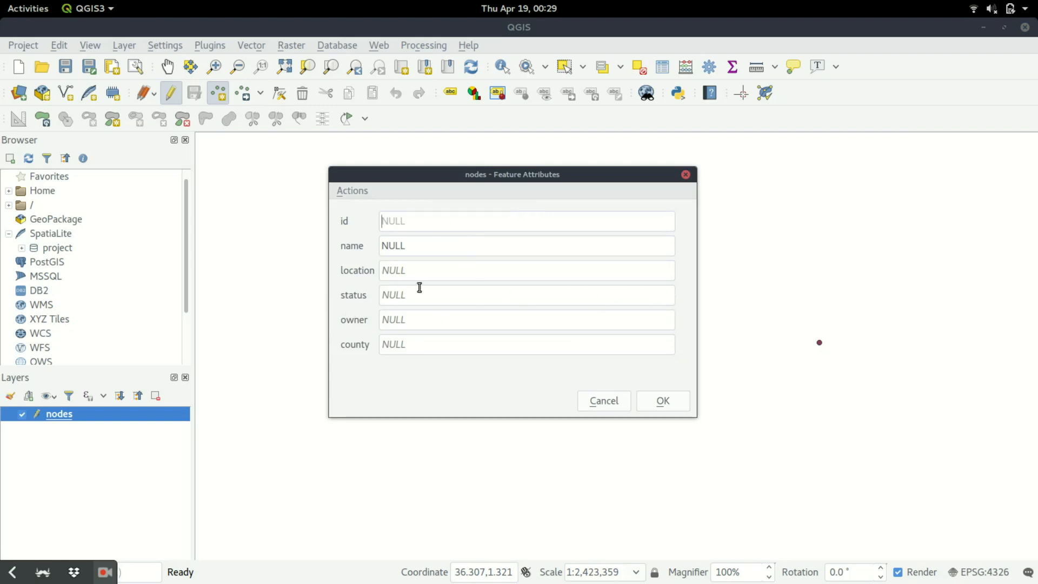
mouse_move(720, 212)
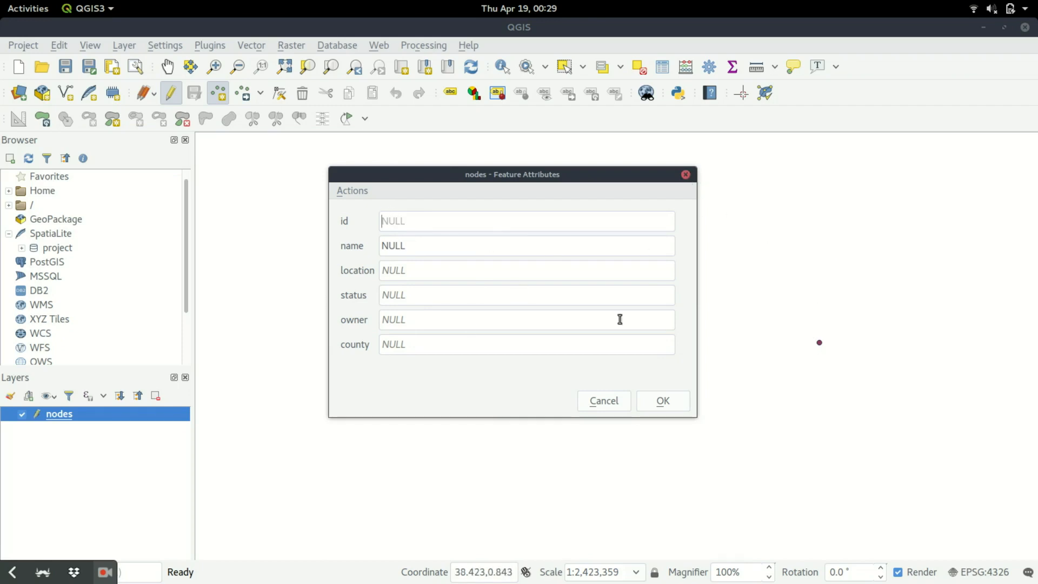
click(602, 401)
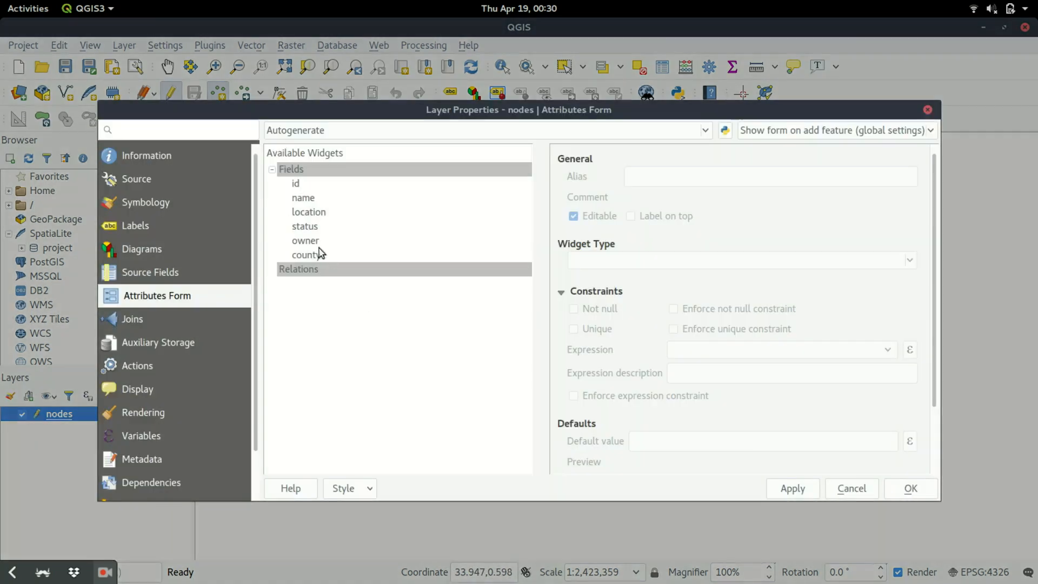
mouse_move(194, 324)
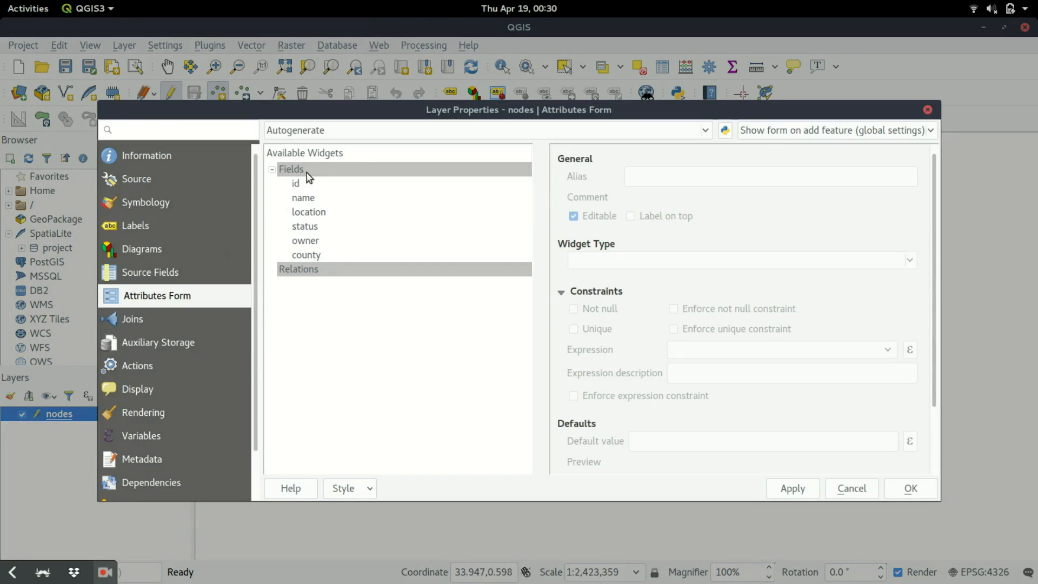
mouse_move(307, 184)
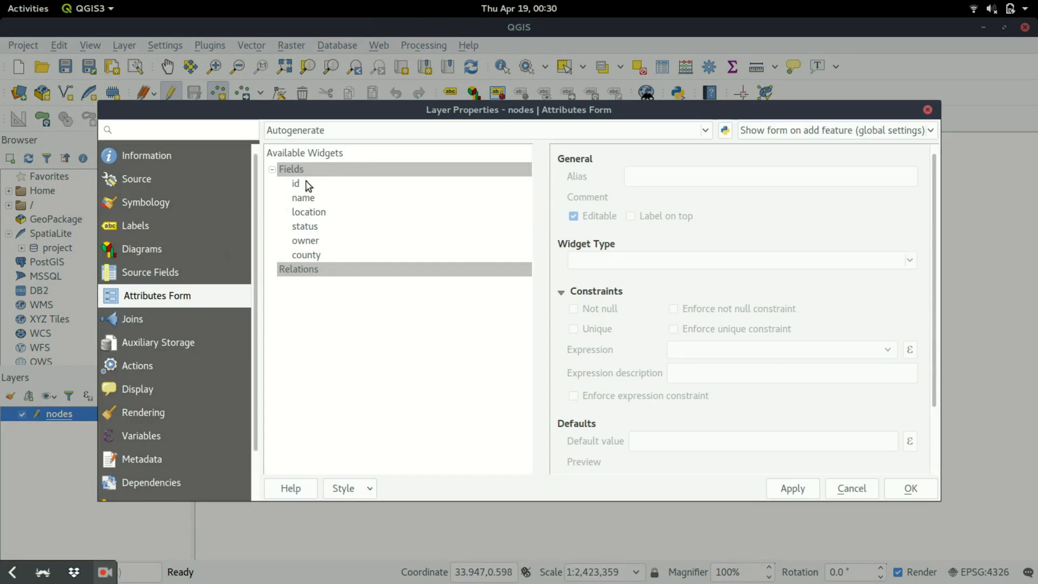
- Set the id, name and location field widgets to Hidden
click(296, 183)
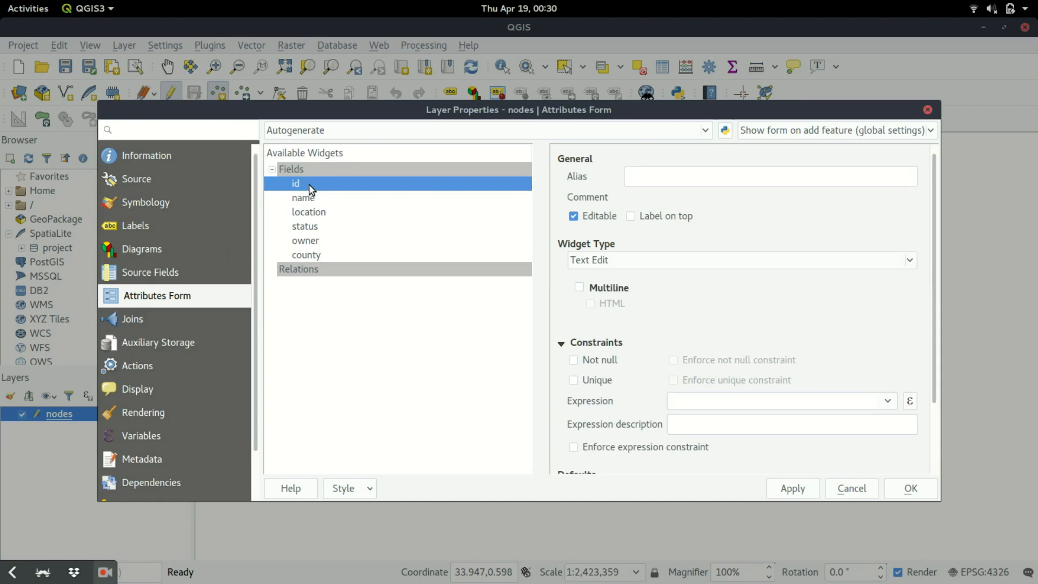
mouse_move(313, 230)
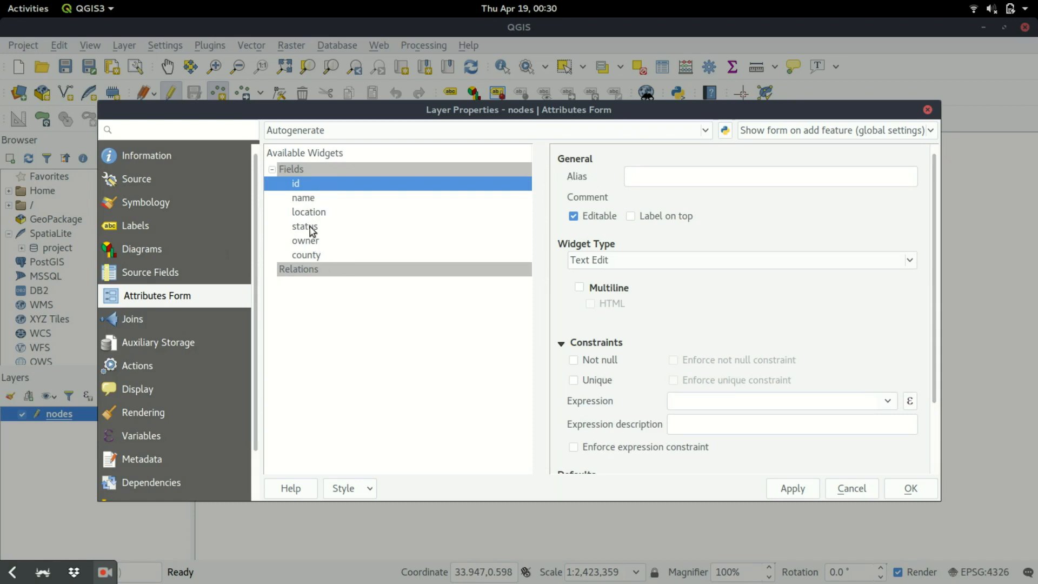
mouse_move(315, 230)
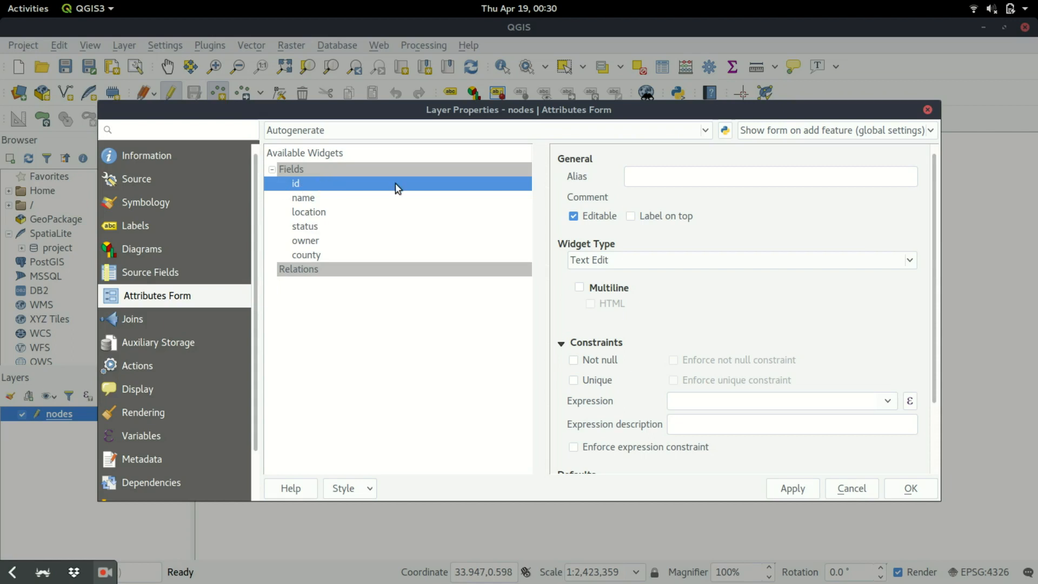
mouse_move(886, 342)
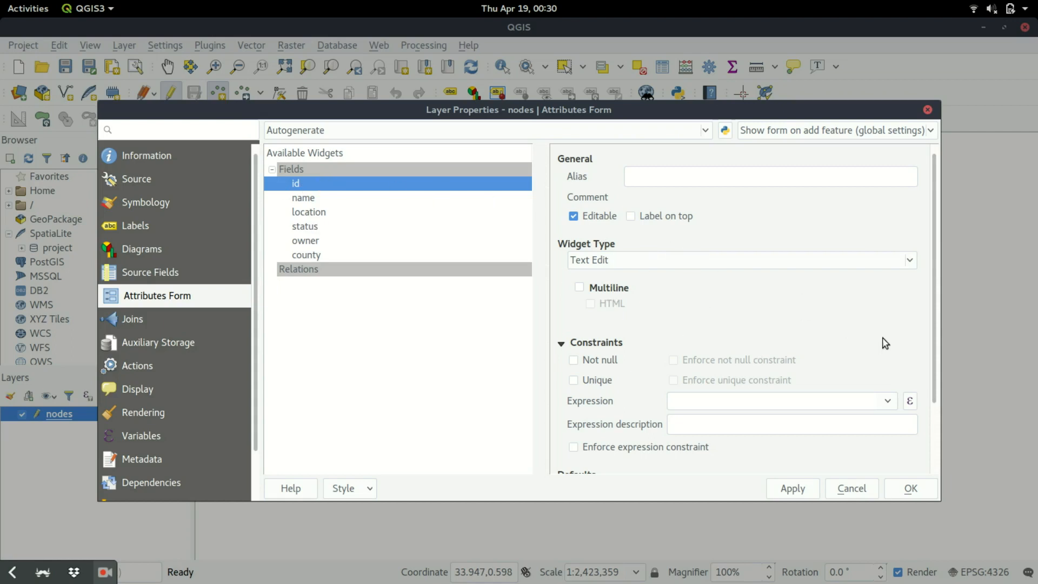
scroll(down, 3)
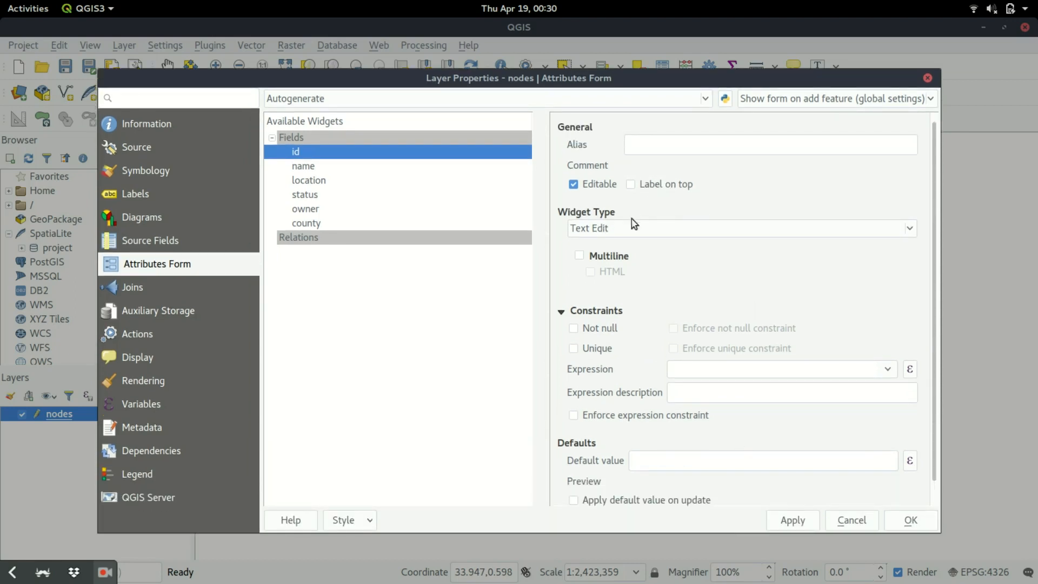
click(740, 228)
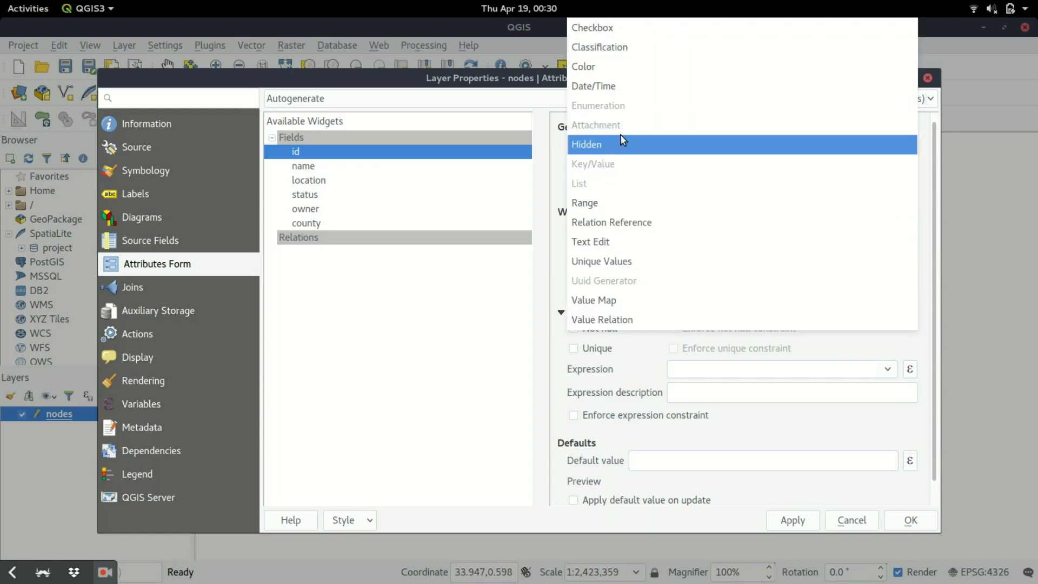
click(302, 166)
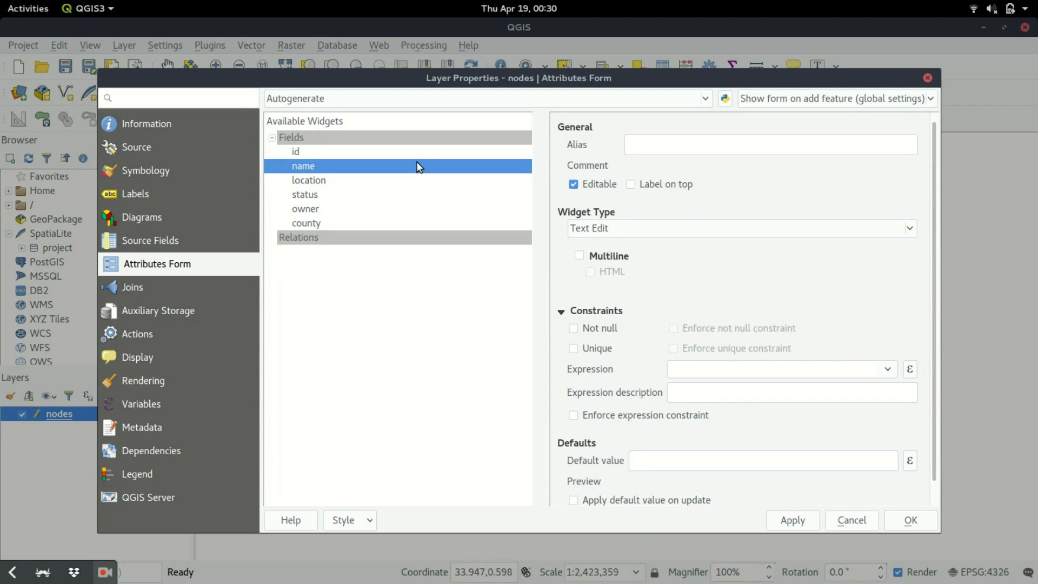
click(740, 228)
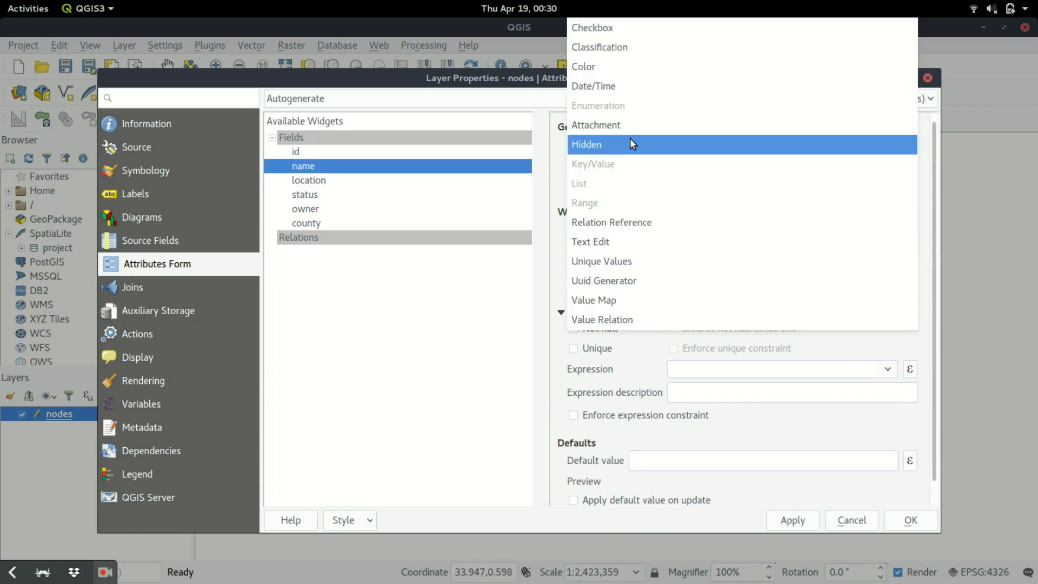
click(309, 179)
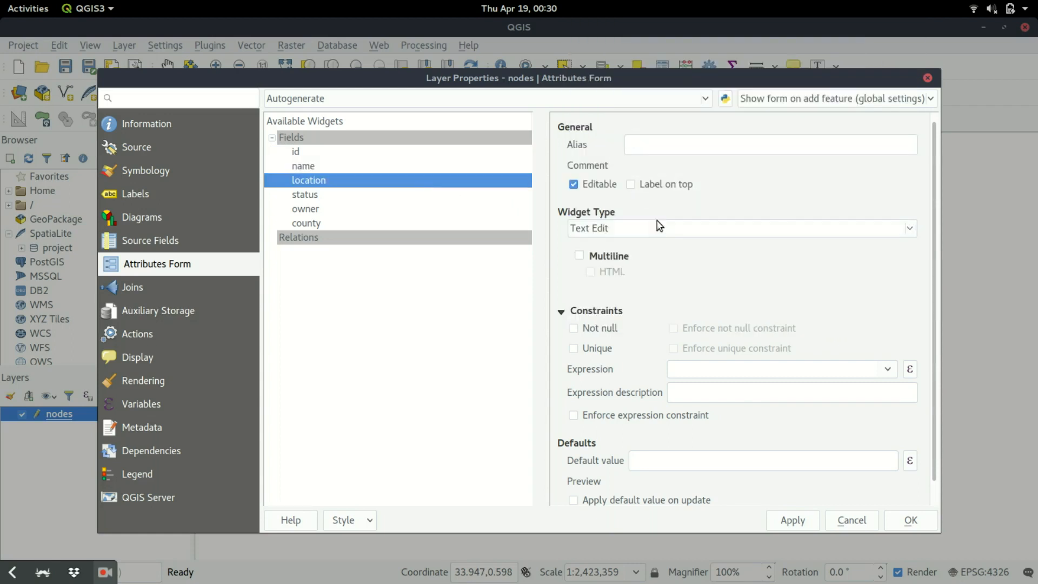
click(741, 228)
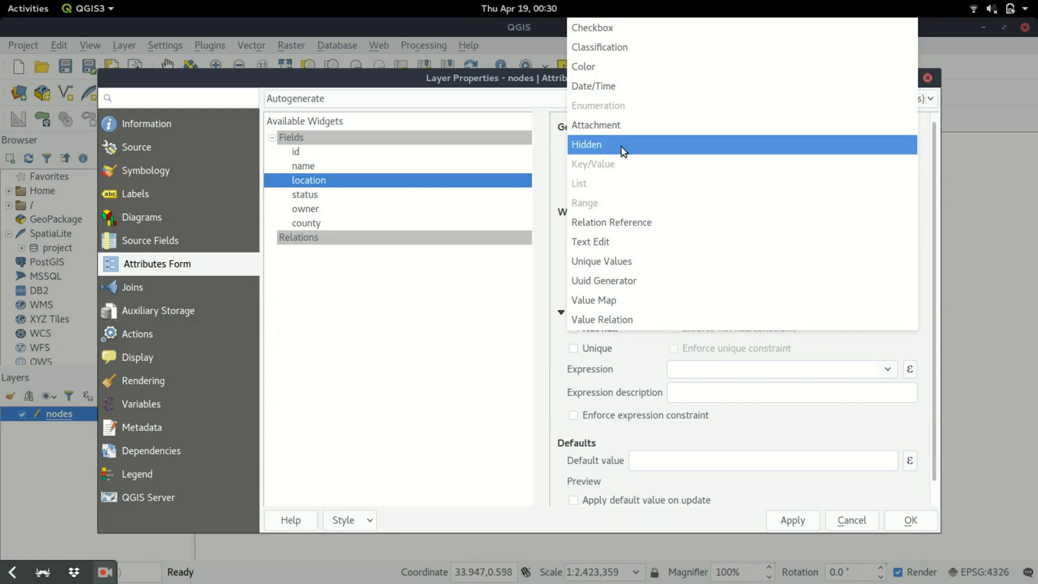
click(587, 145)
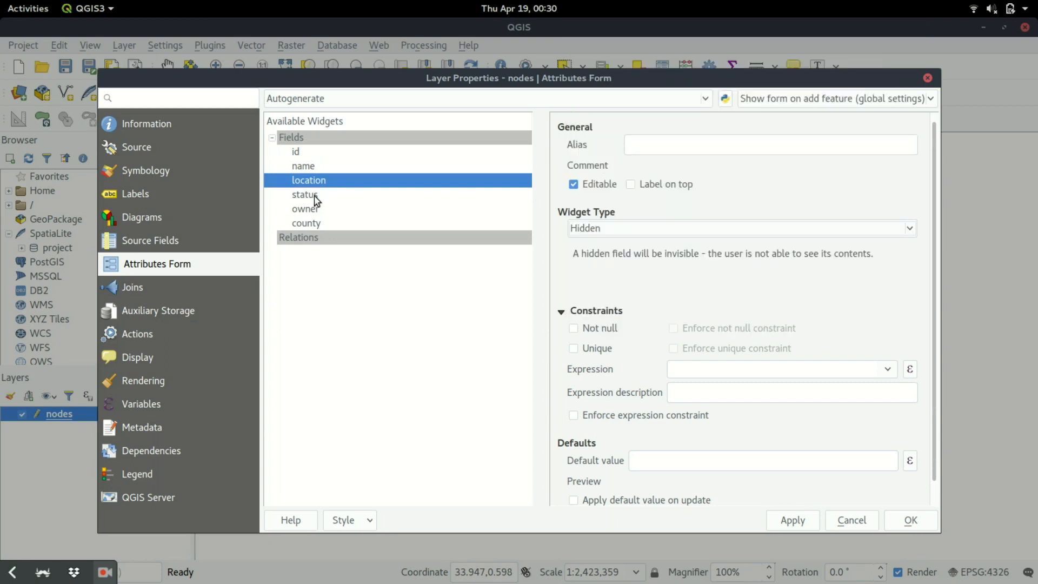
- Make status a Classification dropdown, hide owner, and apply the form settings
click(305, 194)
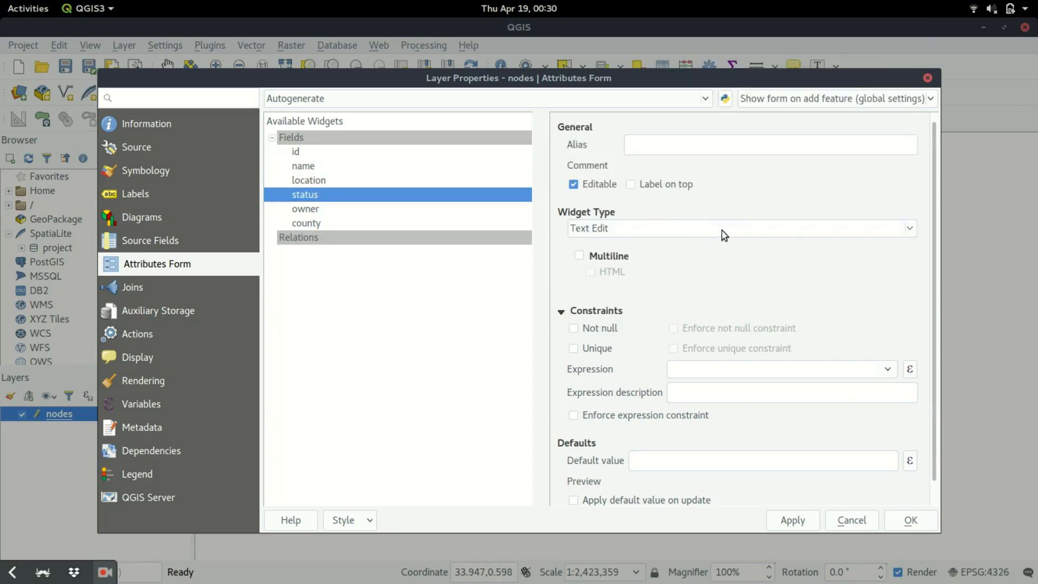
click(740, 227)
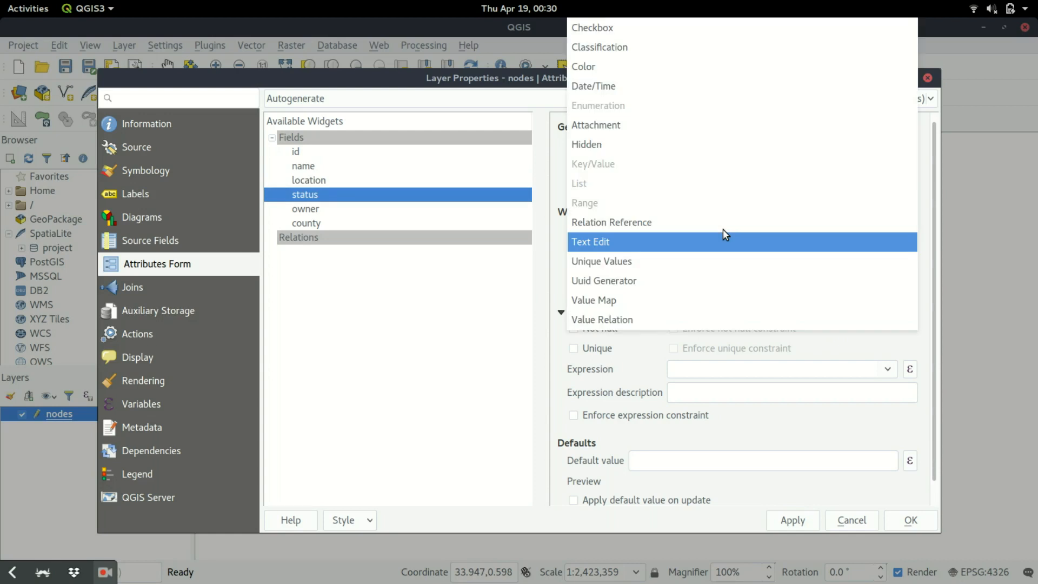
click(599, 47)
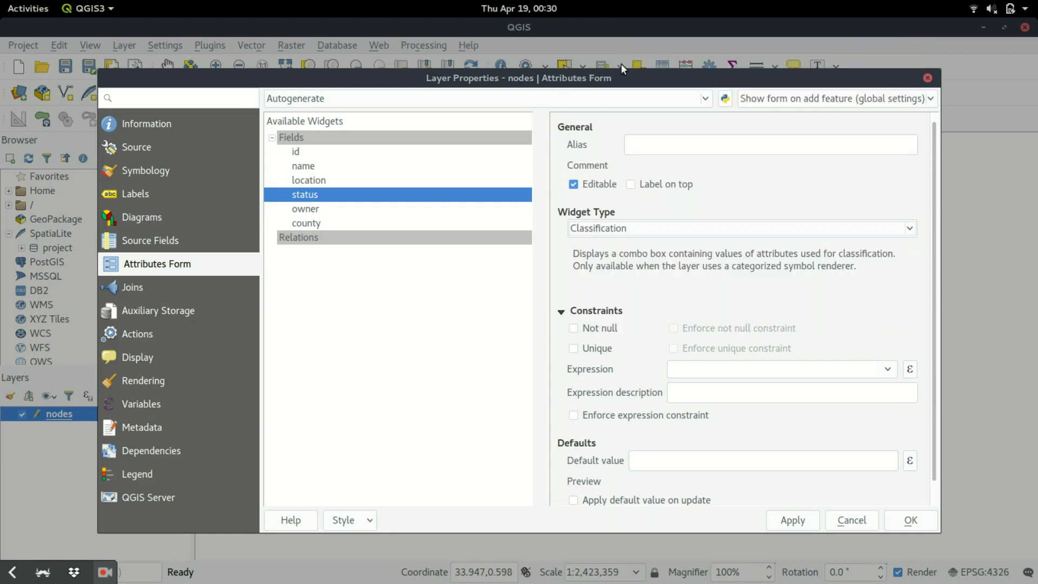
click(306, 209)
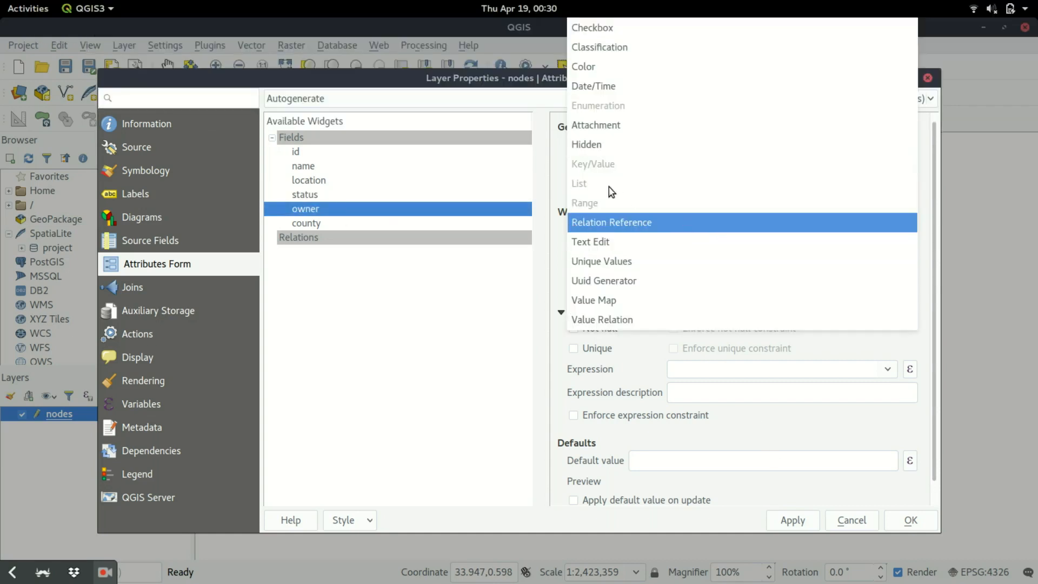
click(306, 223)
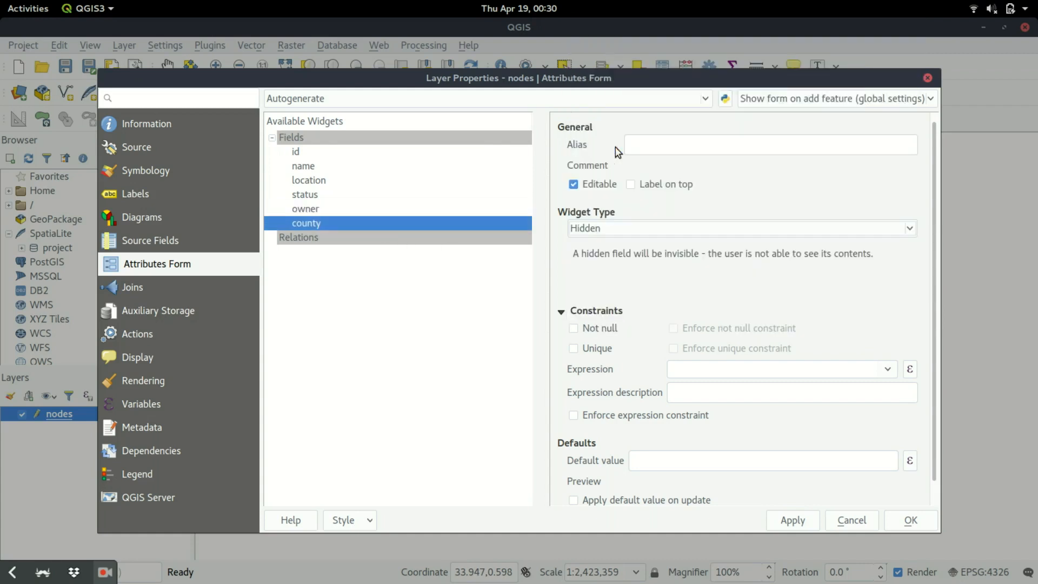
mouse_move(680, 296)
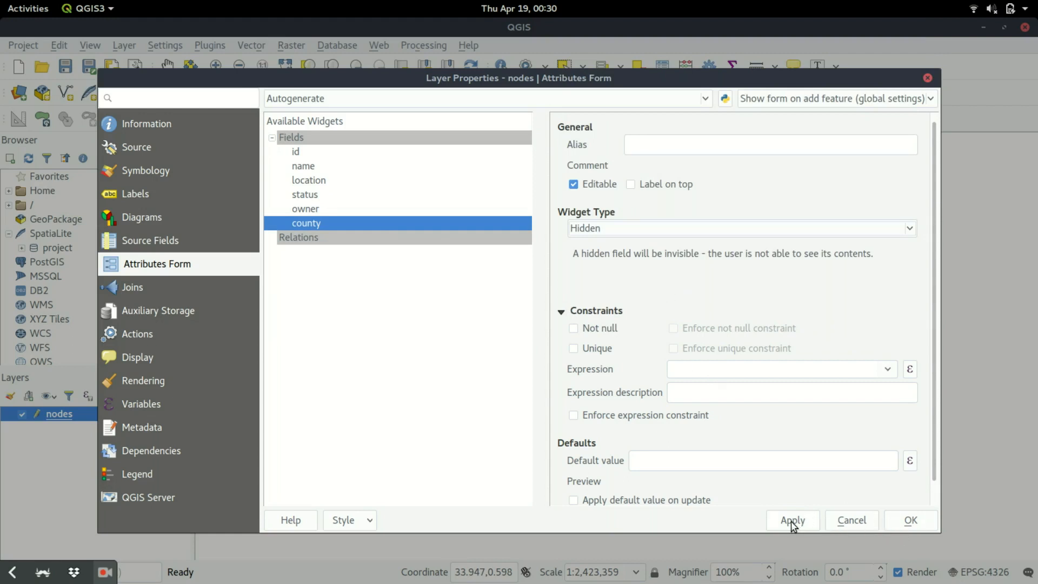
click(911, 520)
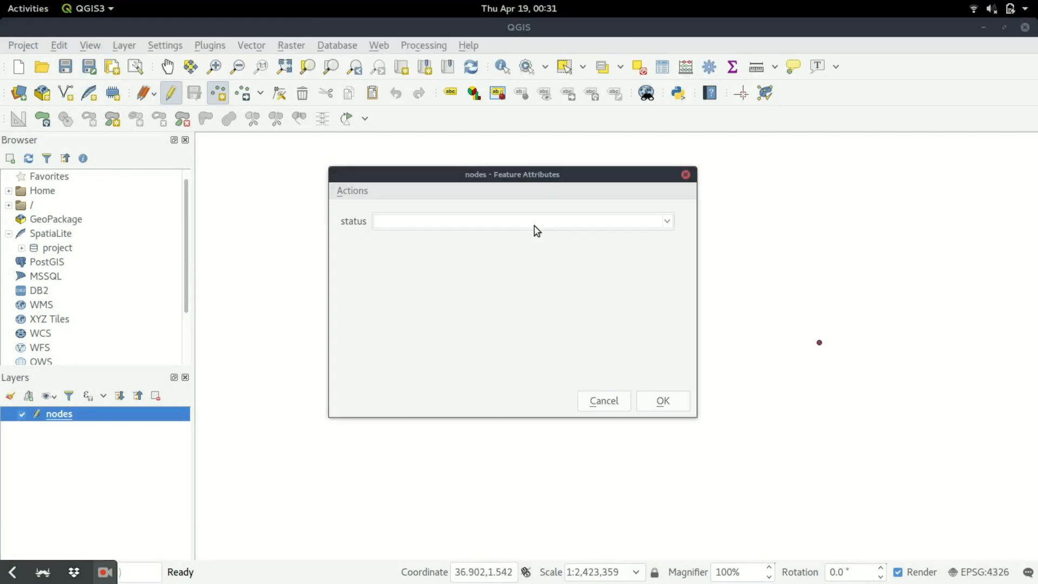
mouse_move(474, 175)
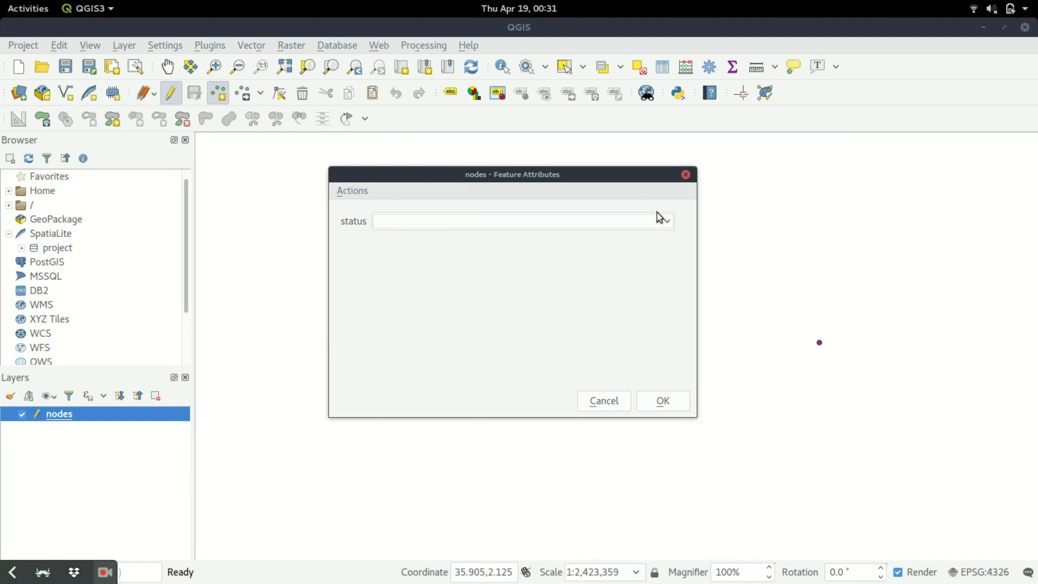
mouse_move(396, 210)
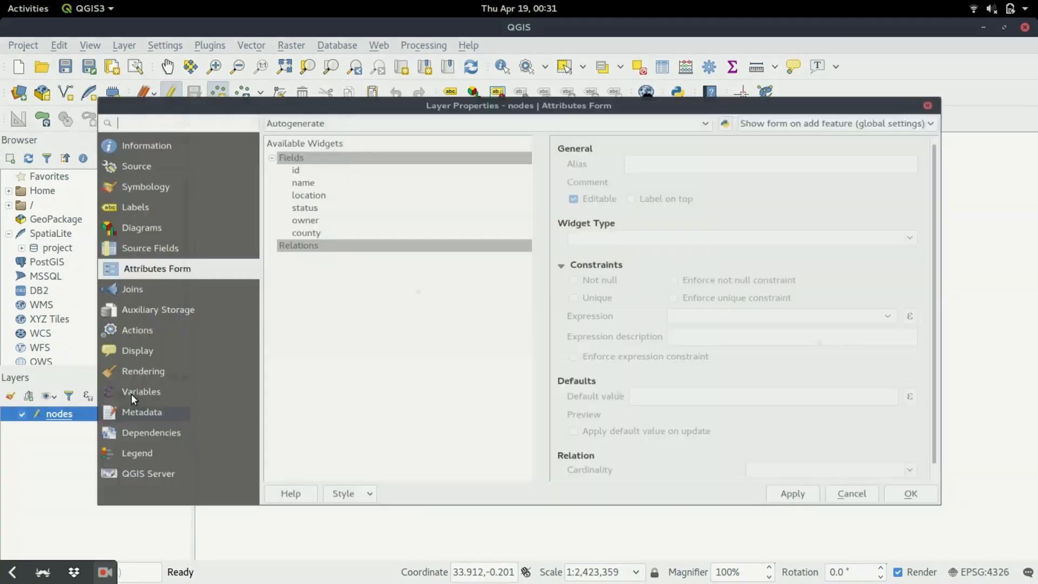
- Switch the nodes Layer Properties to the Symbology page
click(147, 186)
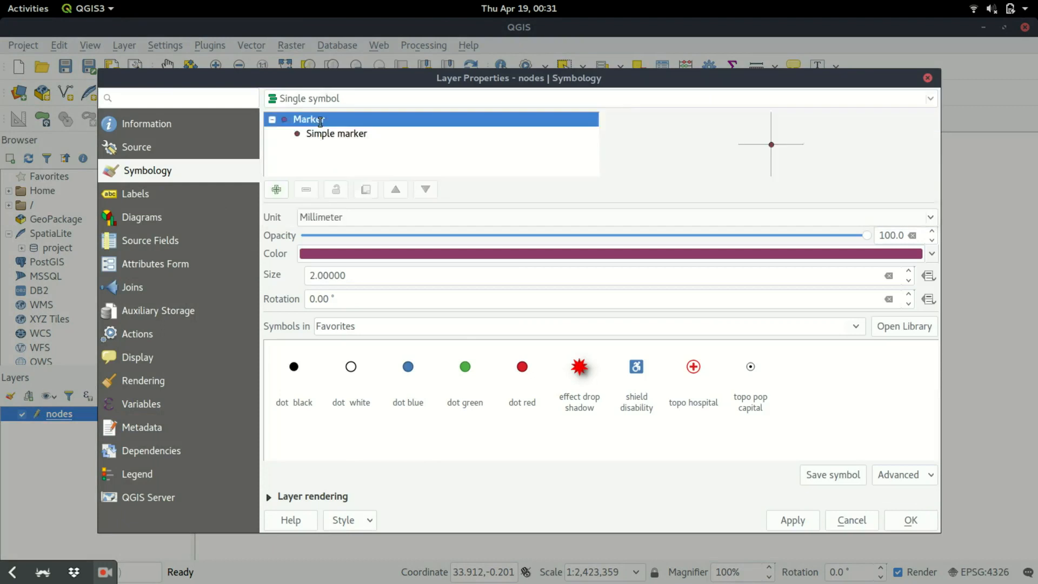
- Style nodes as Categorized on the status column, classify into Active, Inactive, On-going, and confirm
click(596, 98)
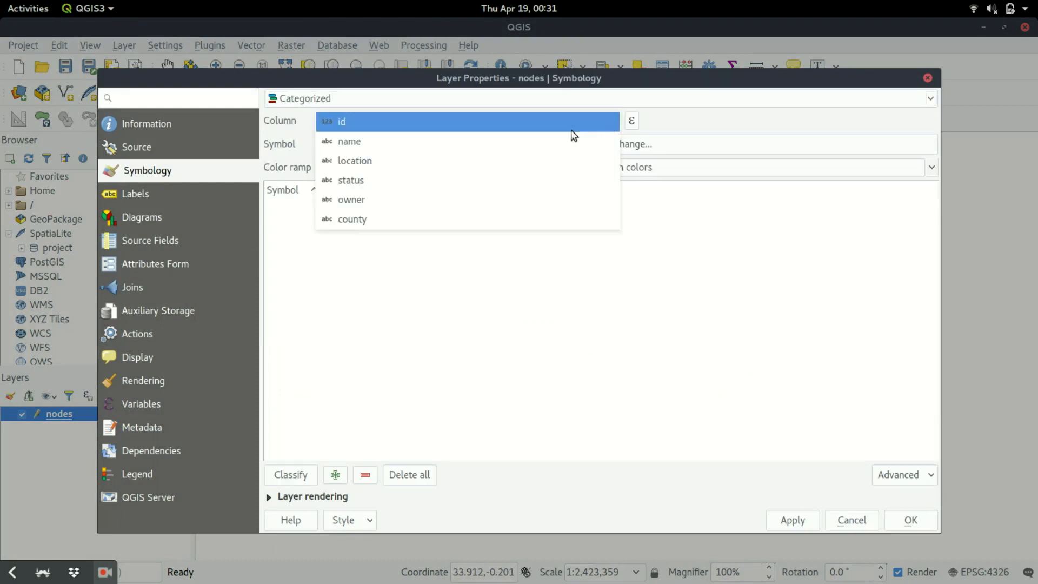
click(350, 180)
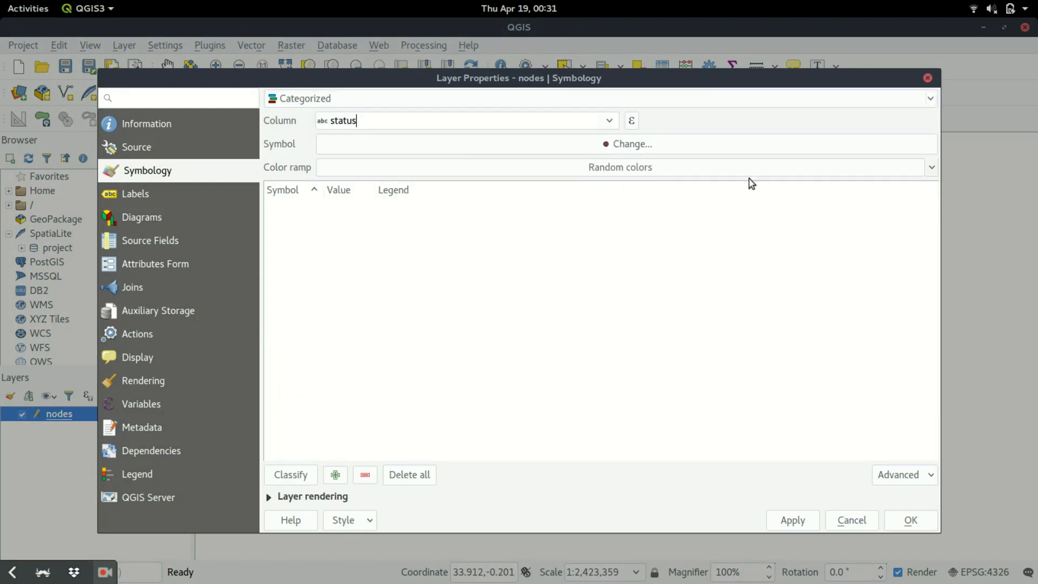
click(290, 474)
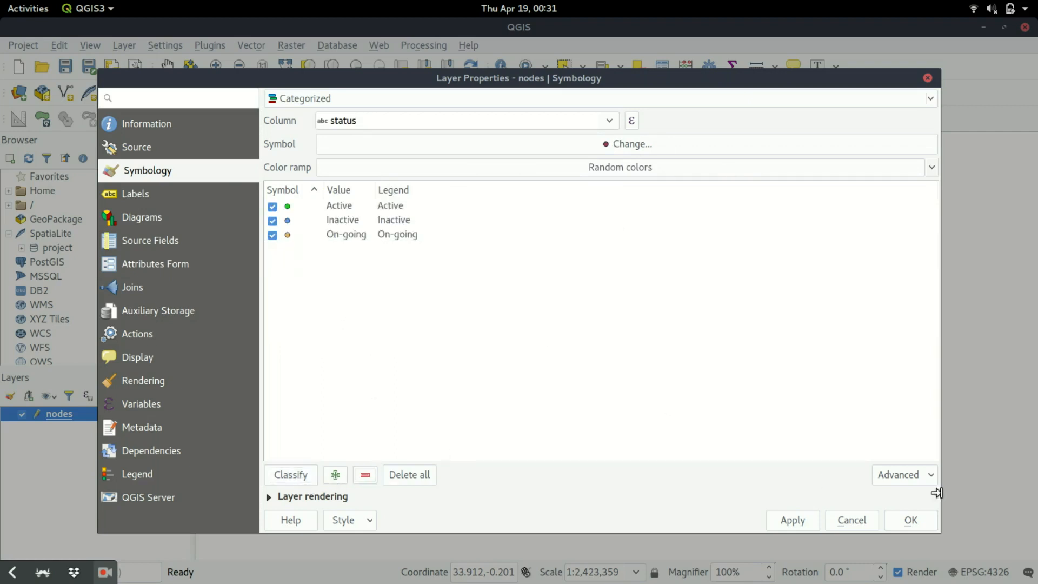
click(909, 520)
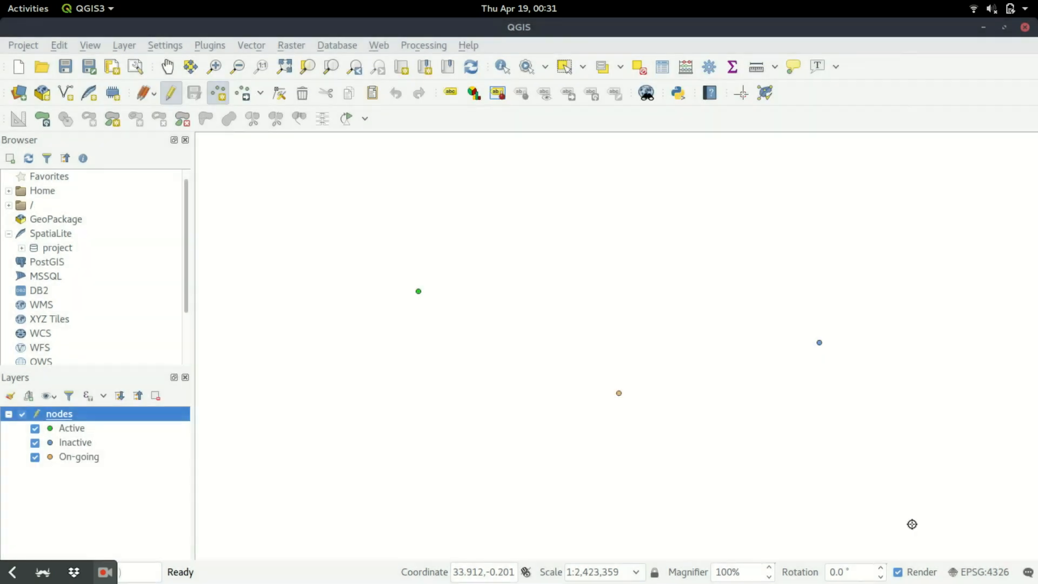
- Place a new node point on the map and pick its status in the form
click(418, 291)
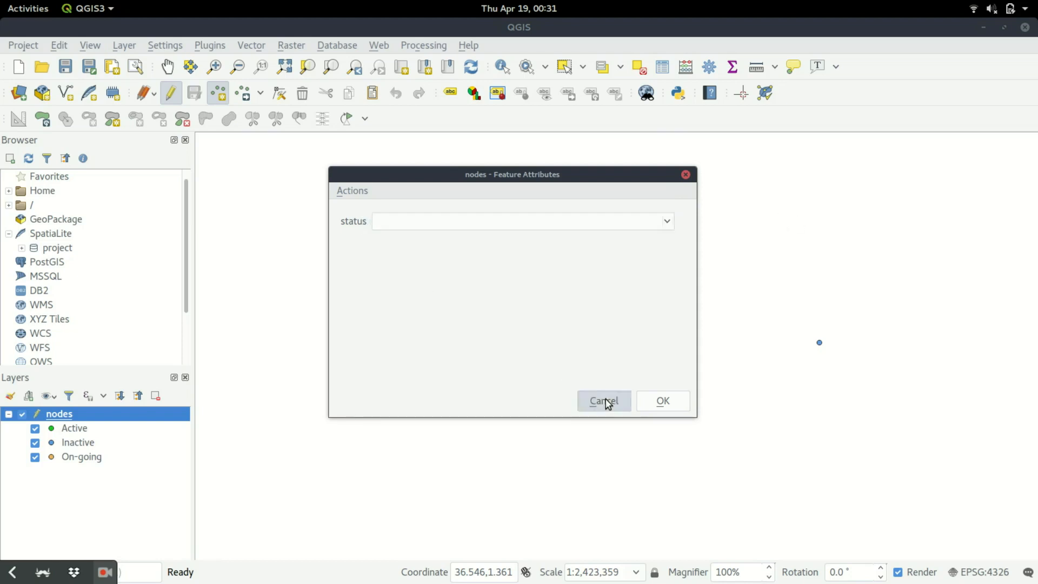
click(522, 221)
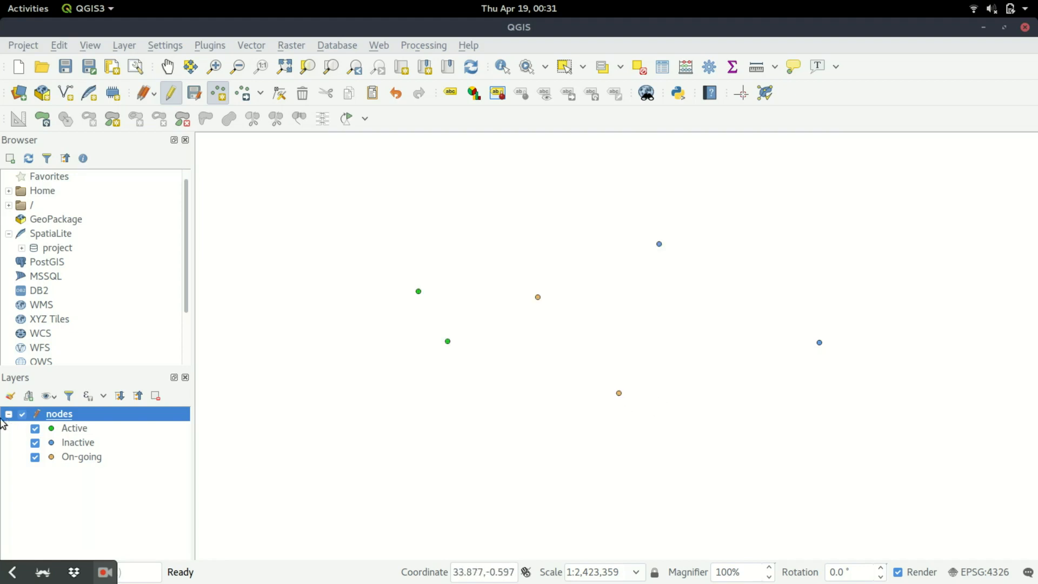
right_click(58, 414)
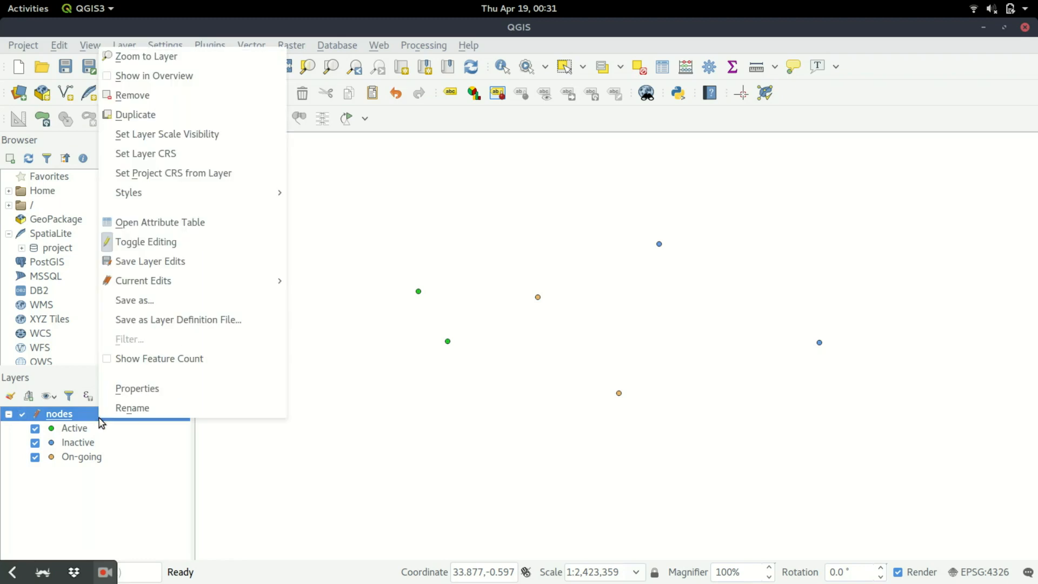
click(159, 222)
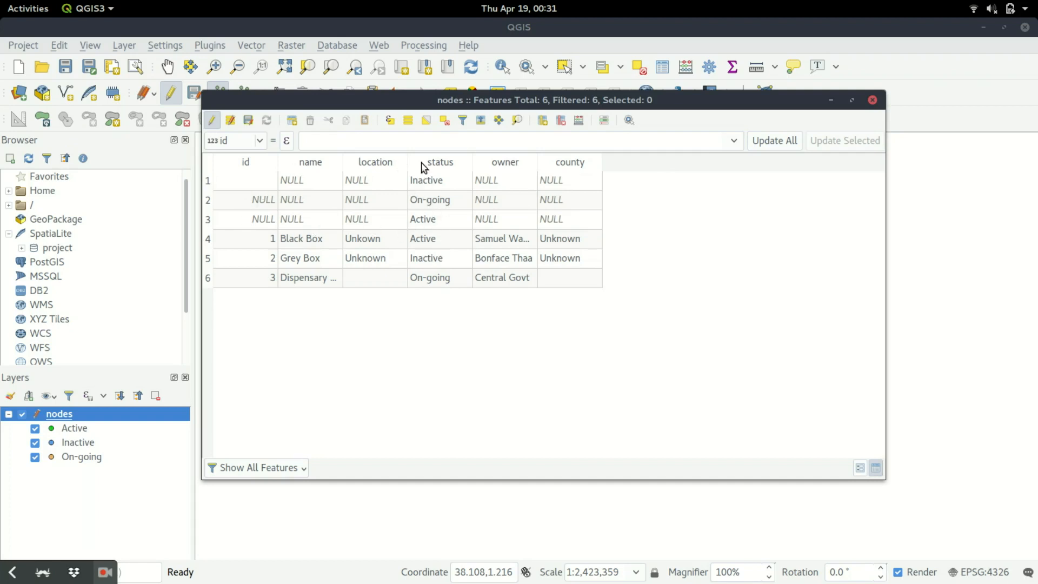
mouse_move(348, 173)
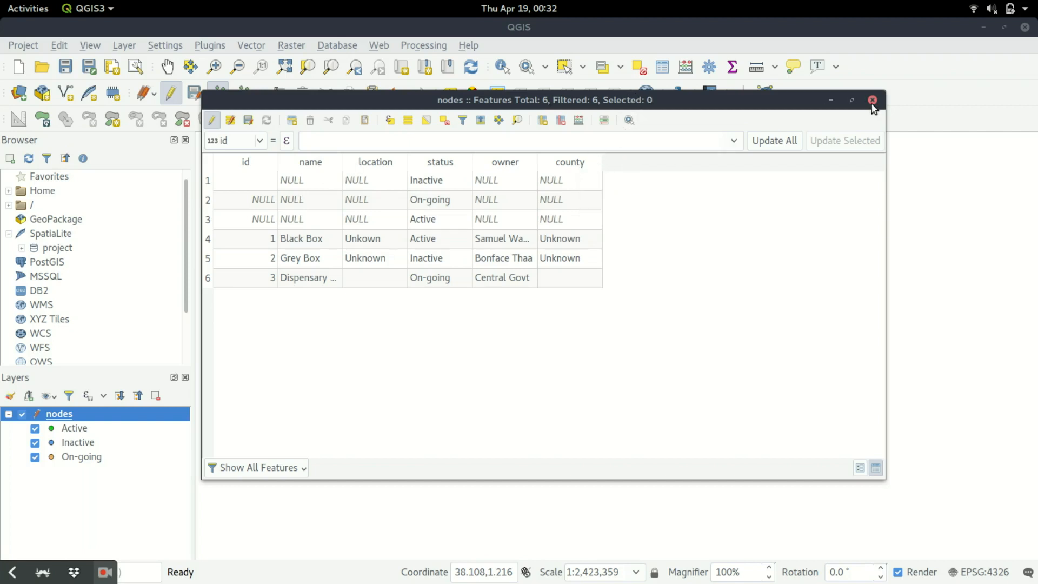
click(873, 100)
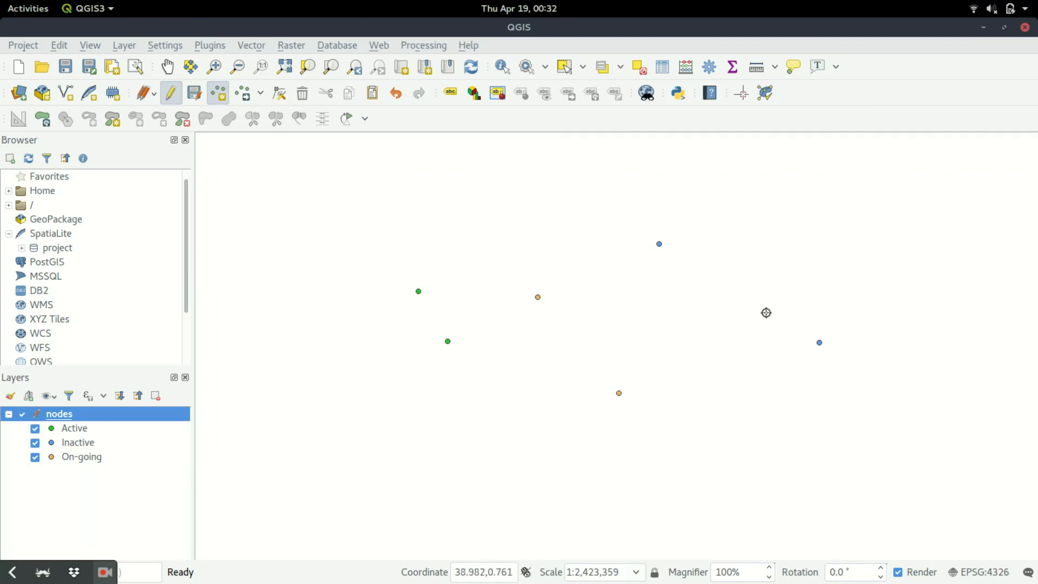
mouse_move(775, 315)
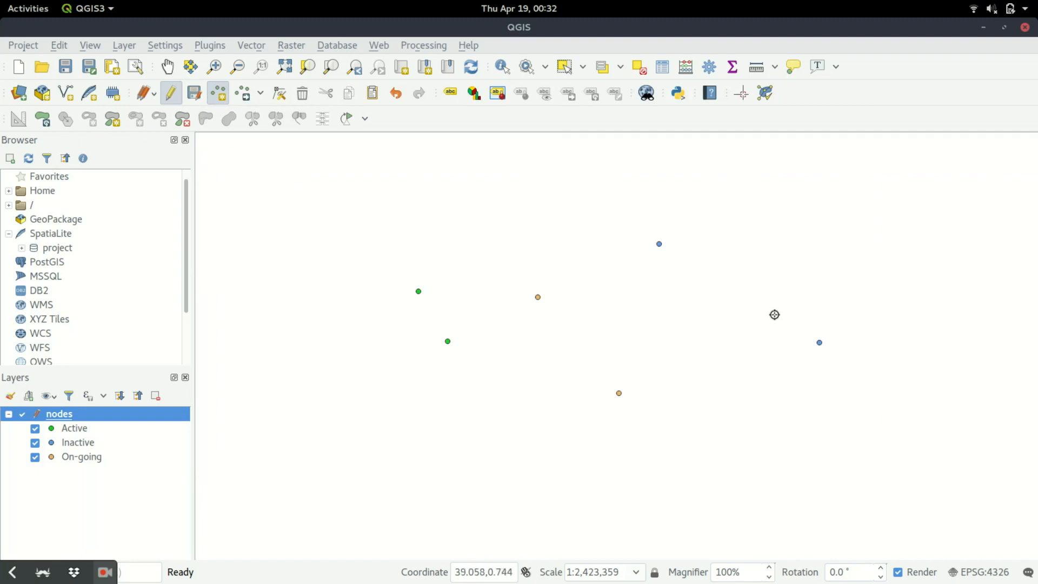
mouse_move(777, 315)
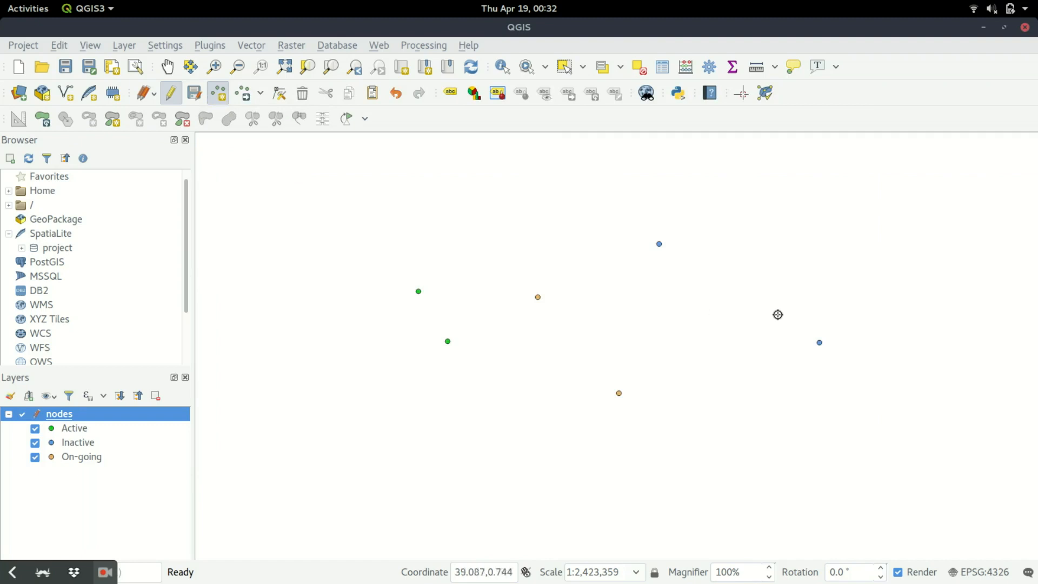
mouse_move(778, 314)
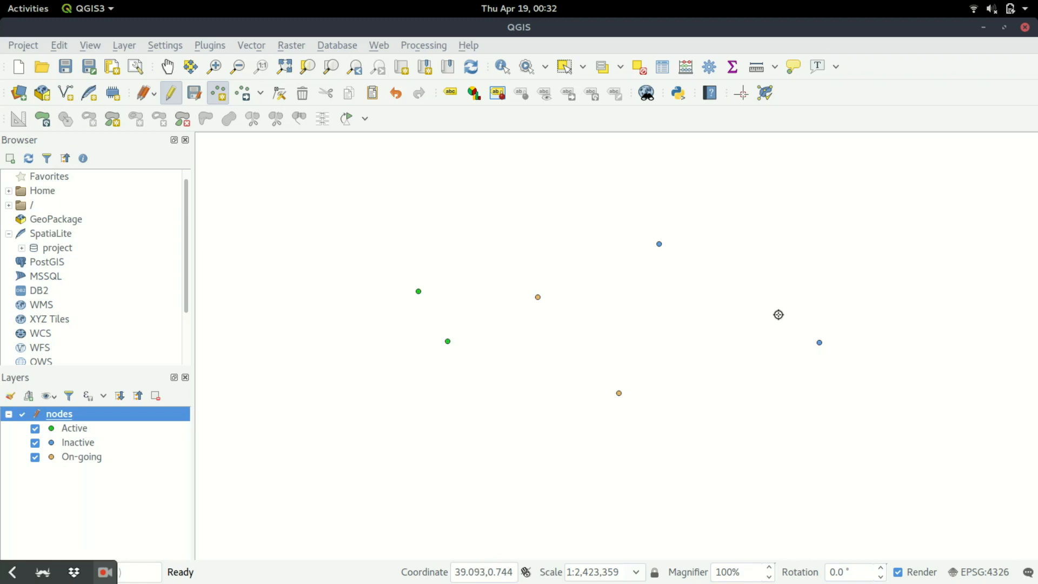
mouse_move(780, 315)
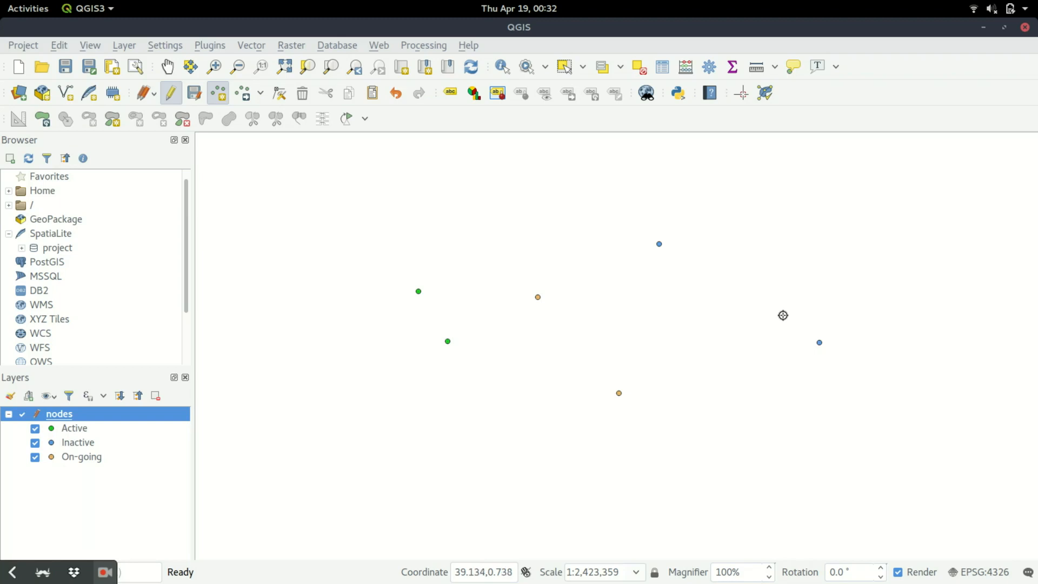
mouse_move(785, 315)
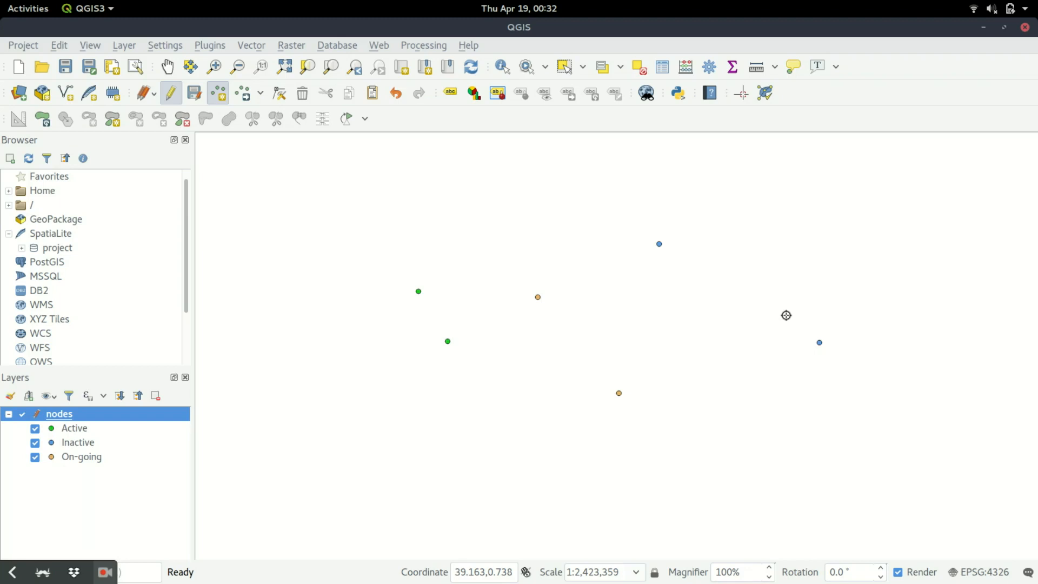
mouse_move(702, 319)
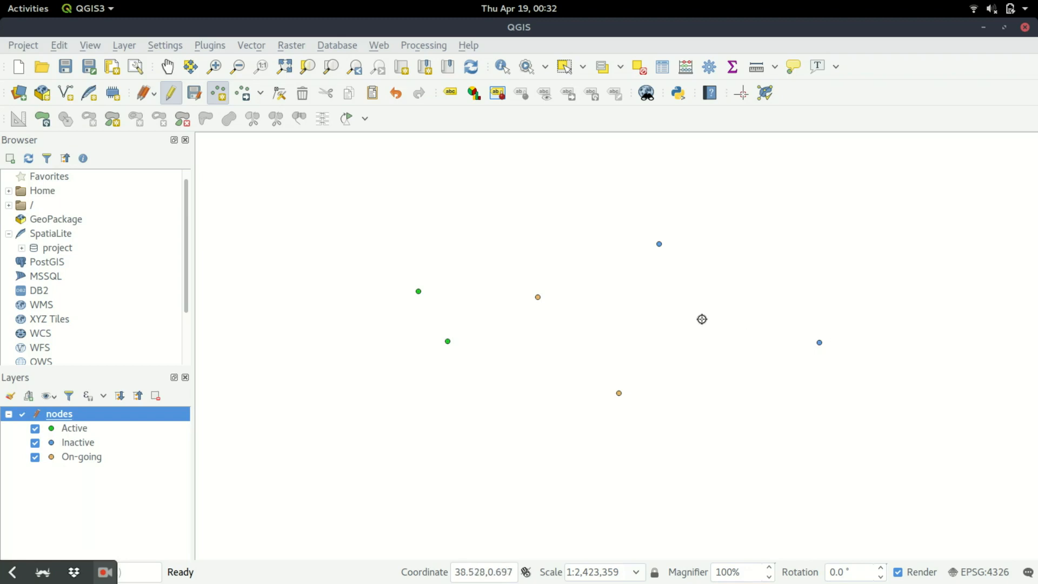
mouse_move(649, 305)
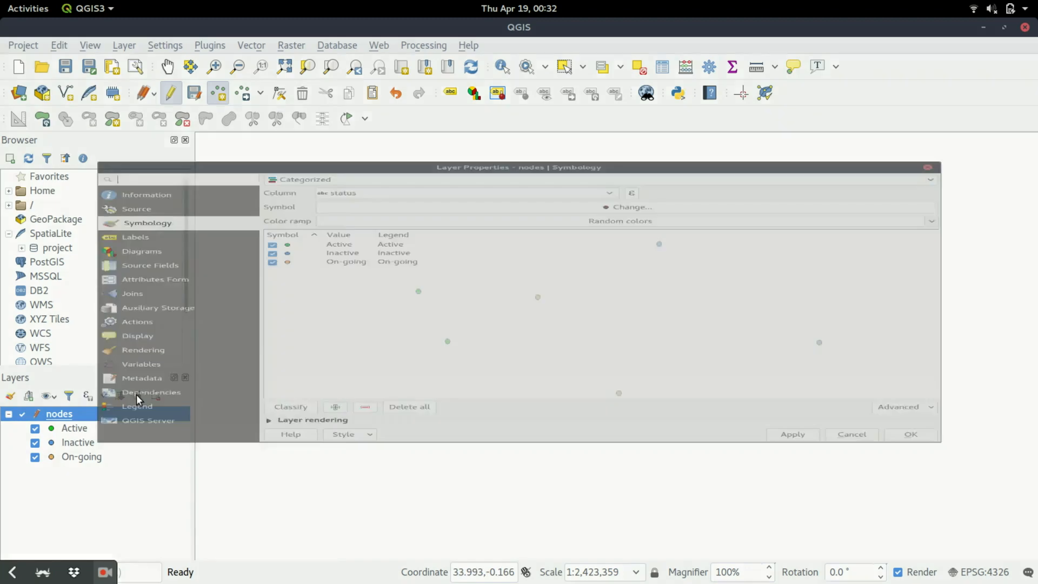
- Show the Attributes Form page listing id, name, location, status, owner and county
drag(519, 167, 518, 77)
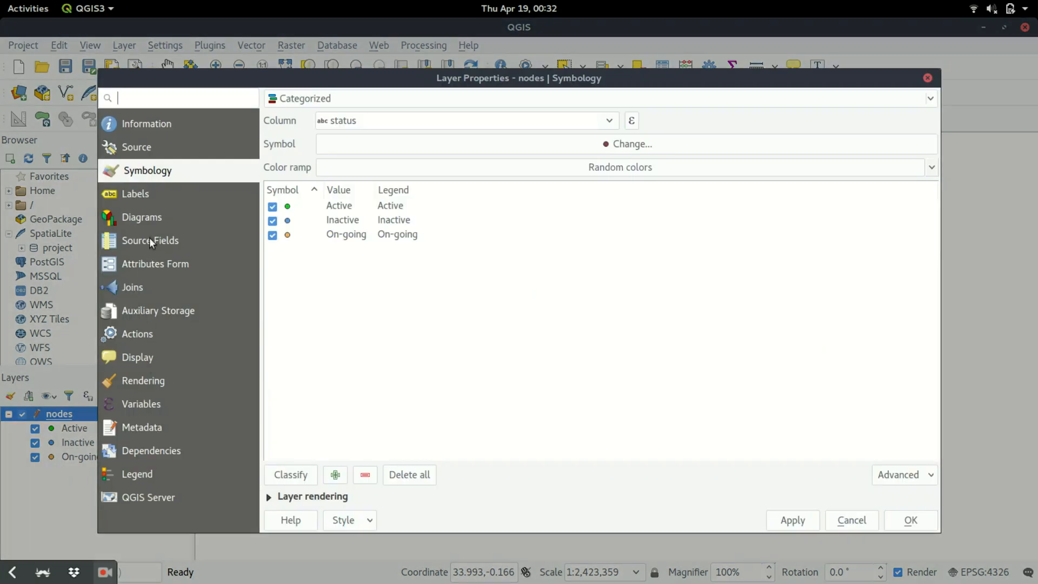
mouse_move(127, 267)
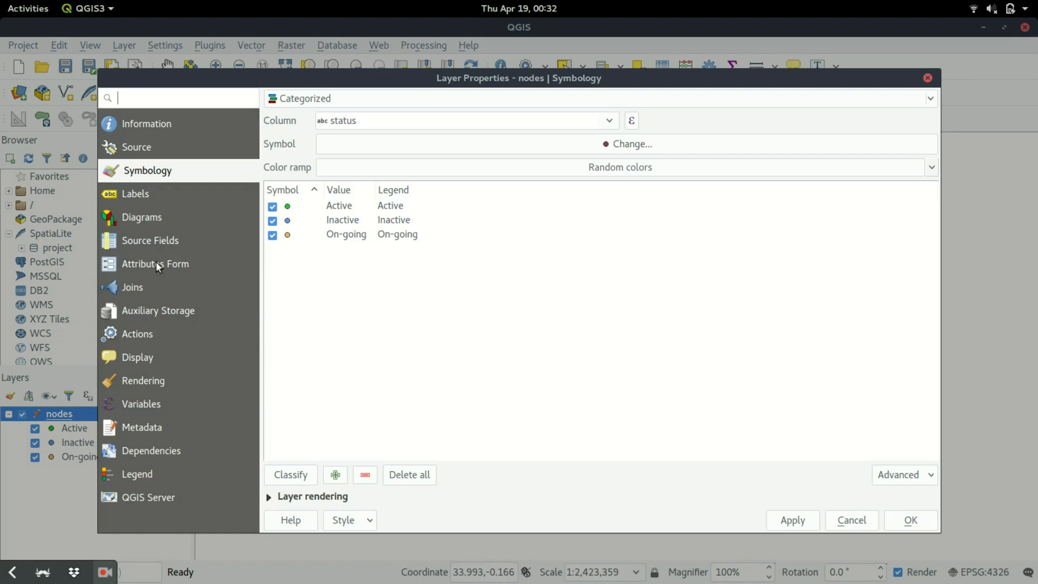
click(156, 264)
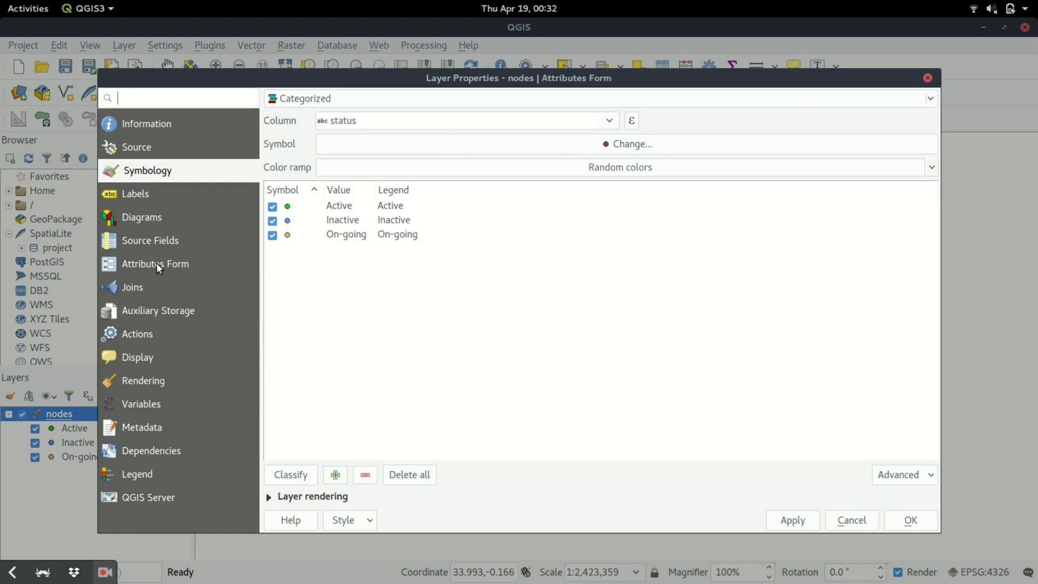
click(156, 263)
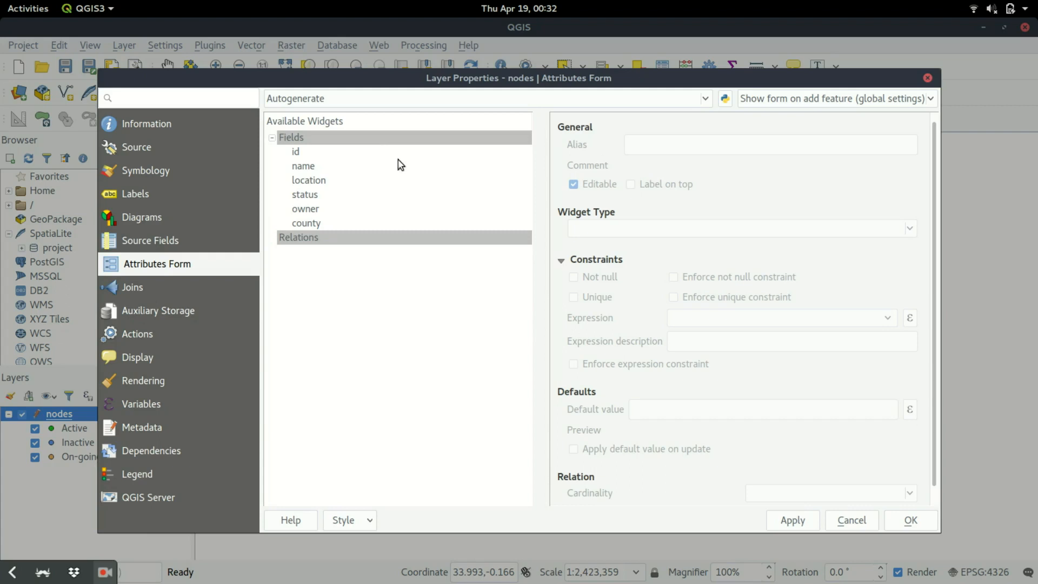
mouse_move(518, 228)
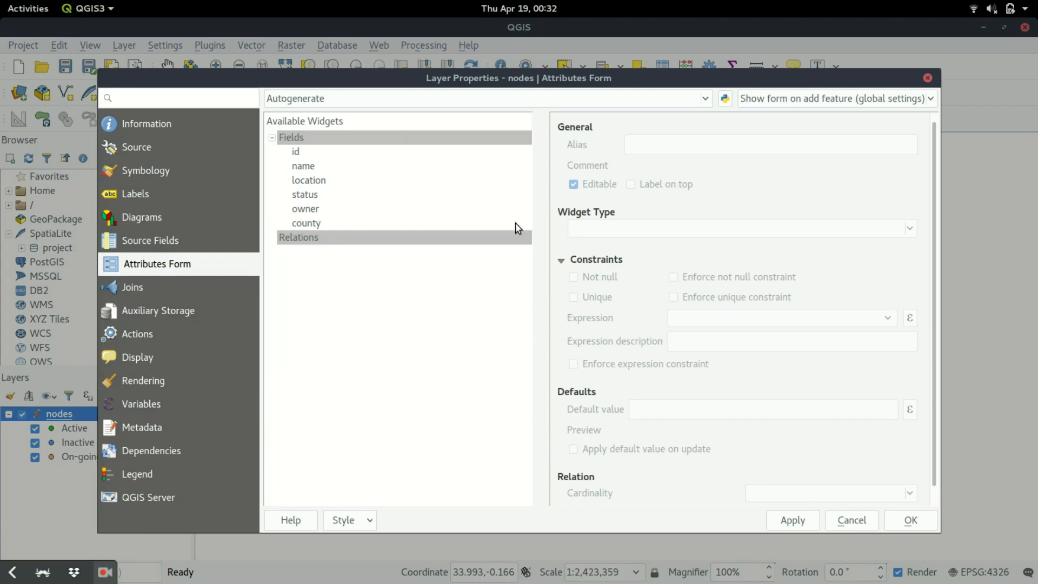
mouse_move(765, 249)
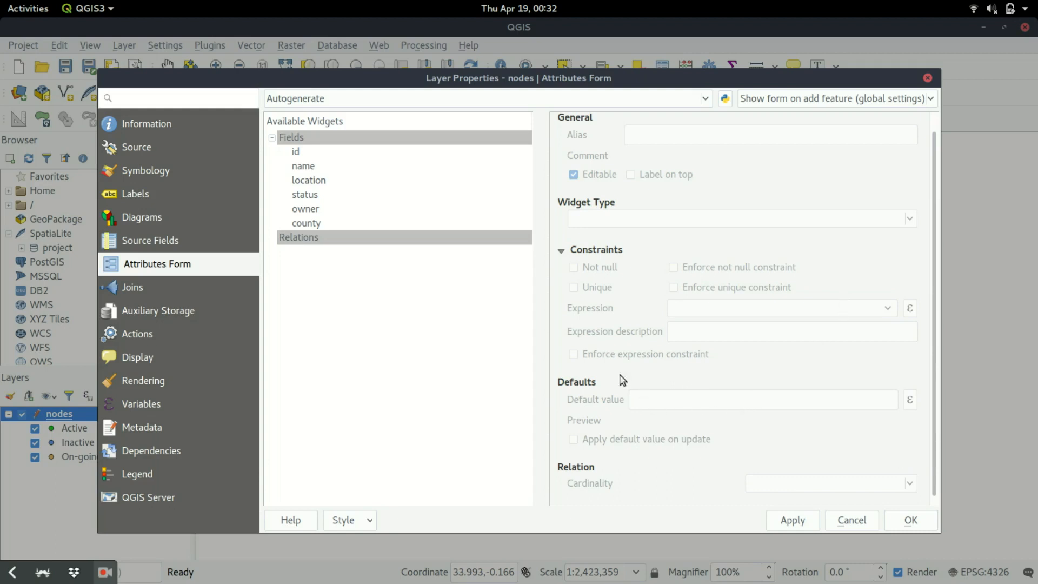
mouse_move(861, 526)
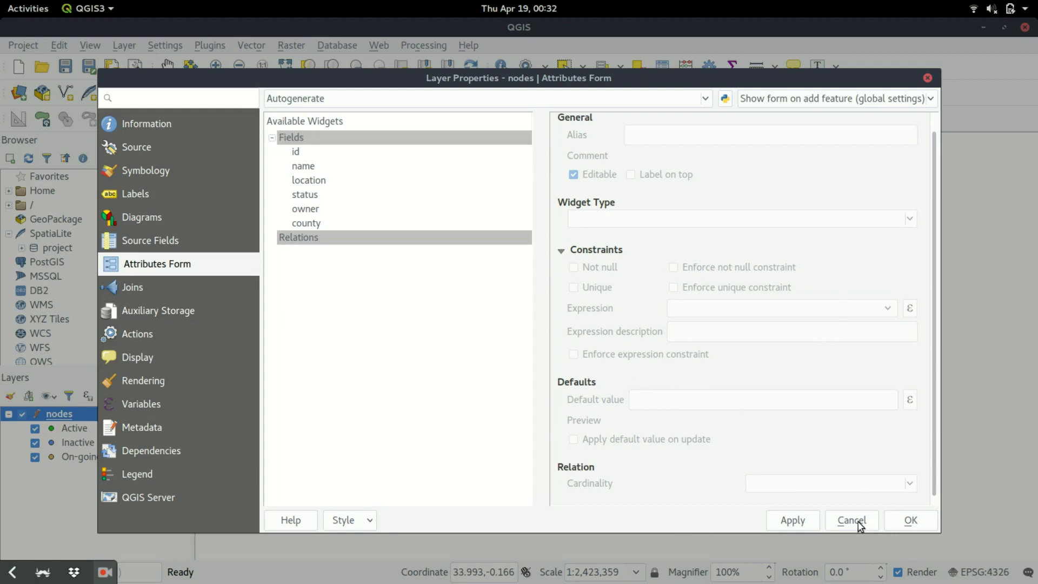
mouse_move(843, 86)
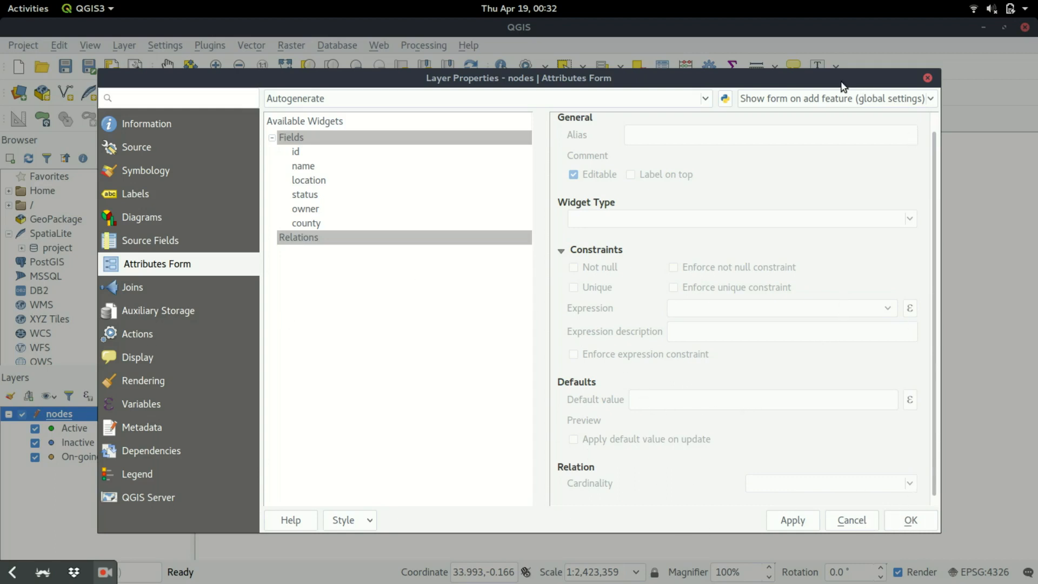
mouse_move(629, 80)
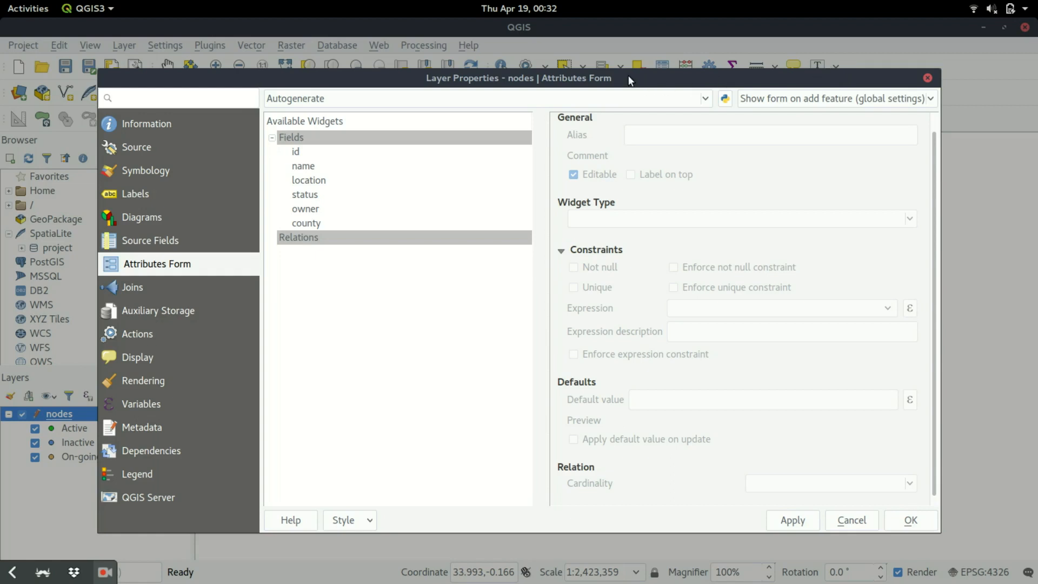
mouse_move(701, 81)
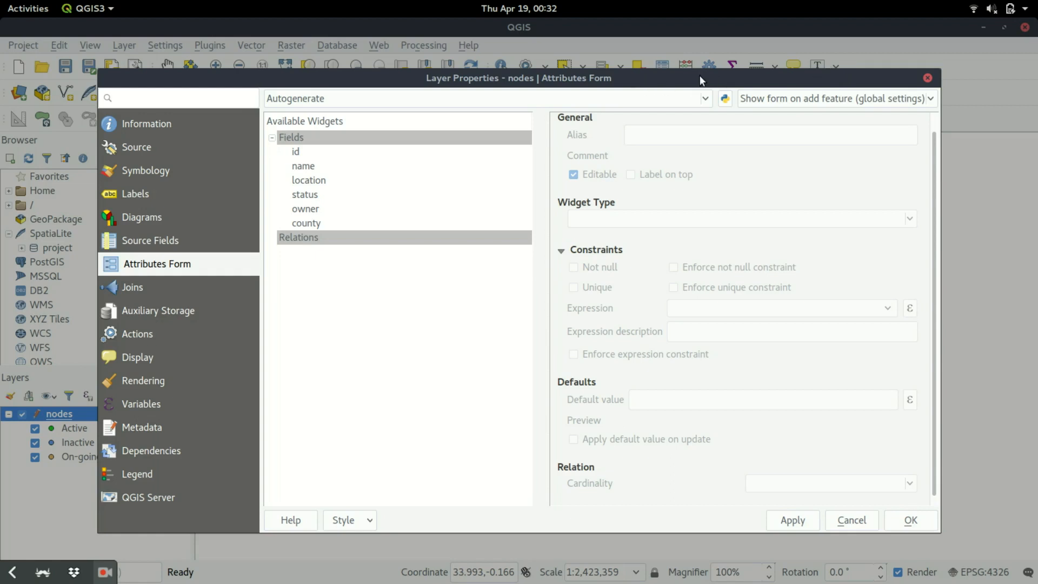